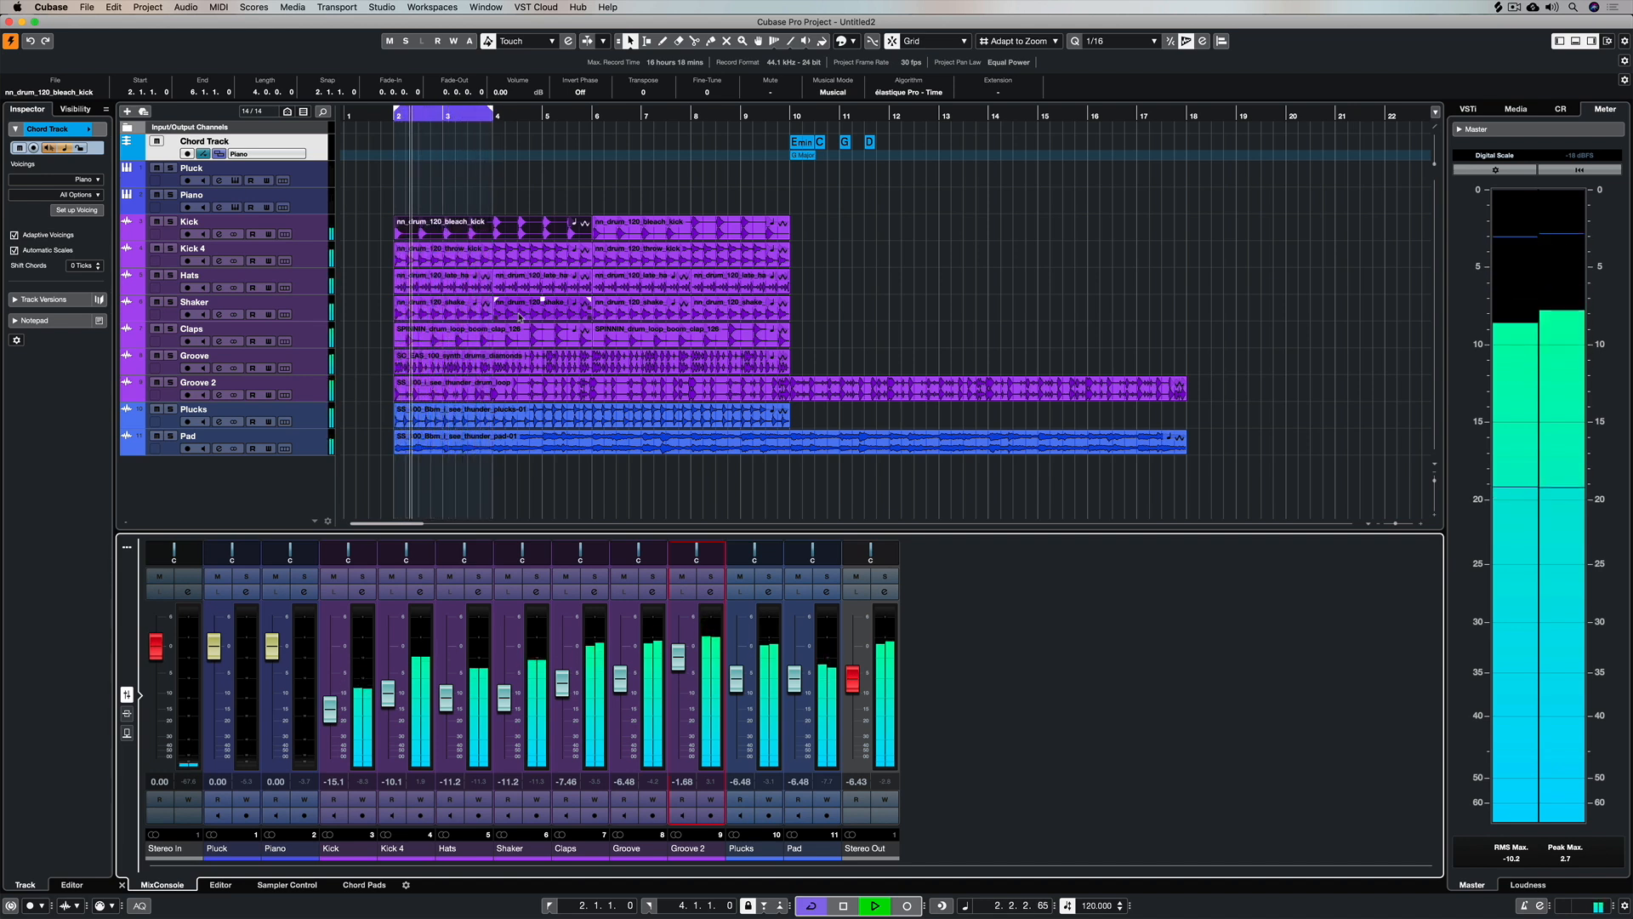
# - Solo the Plucks track and draw empty chord events across bars 2–3 on the chord track
pyautogui.click(387, 41)
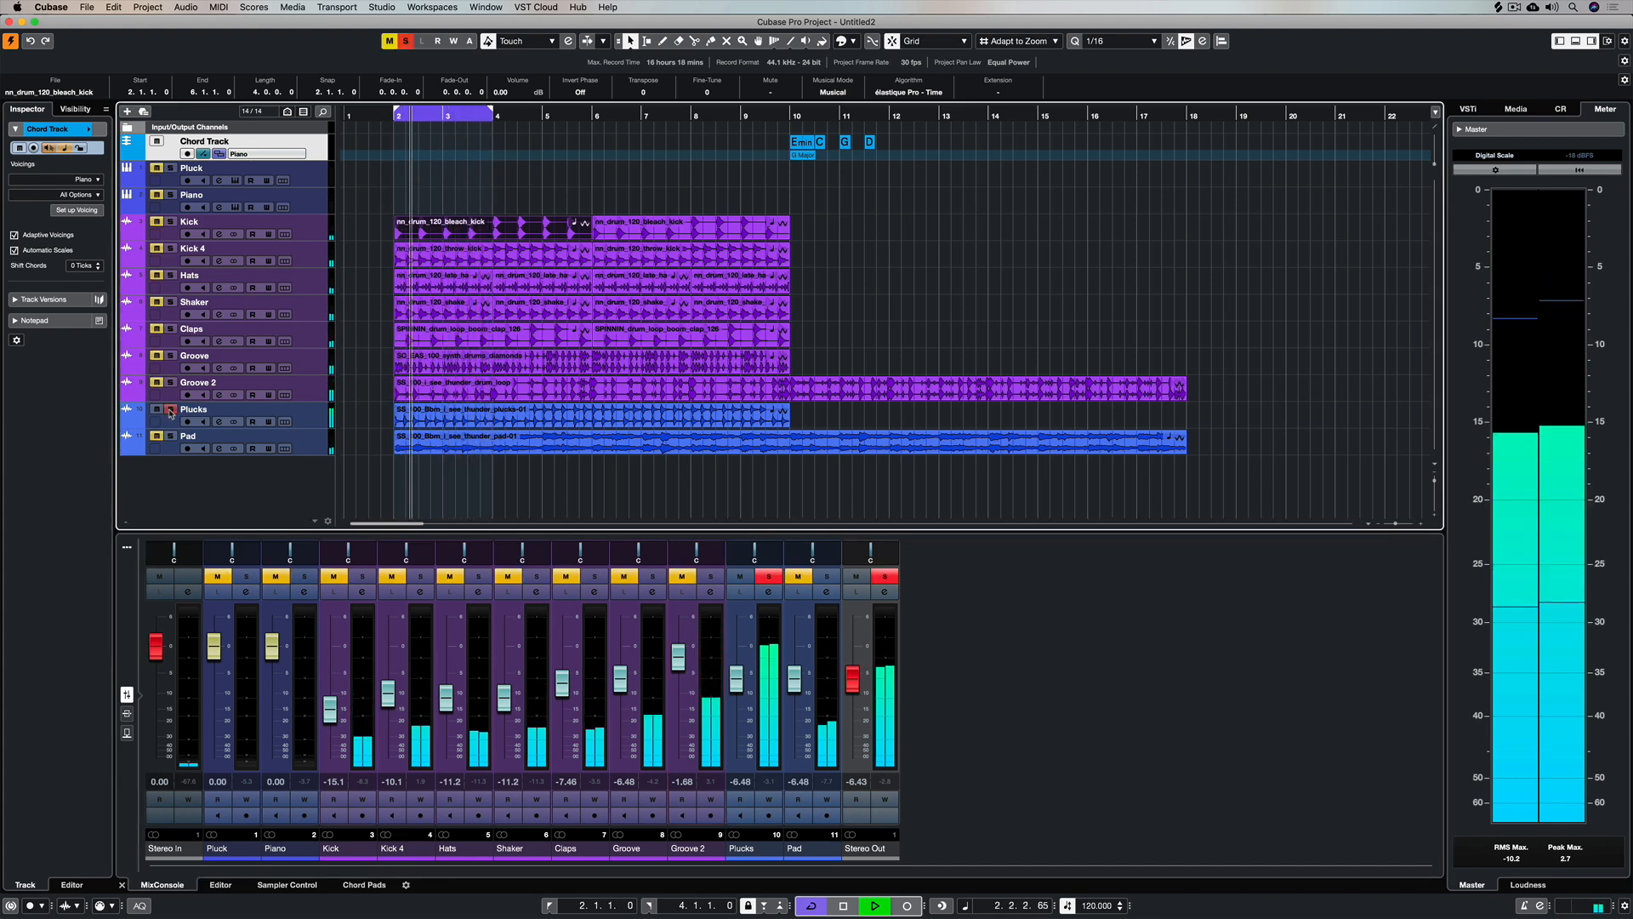
pyautogui.click(171, 435)
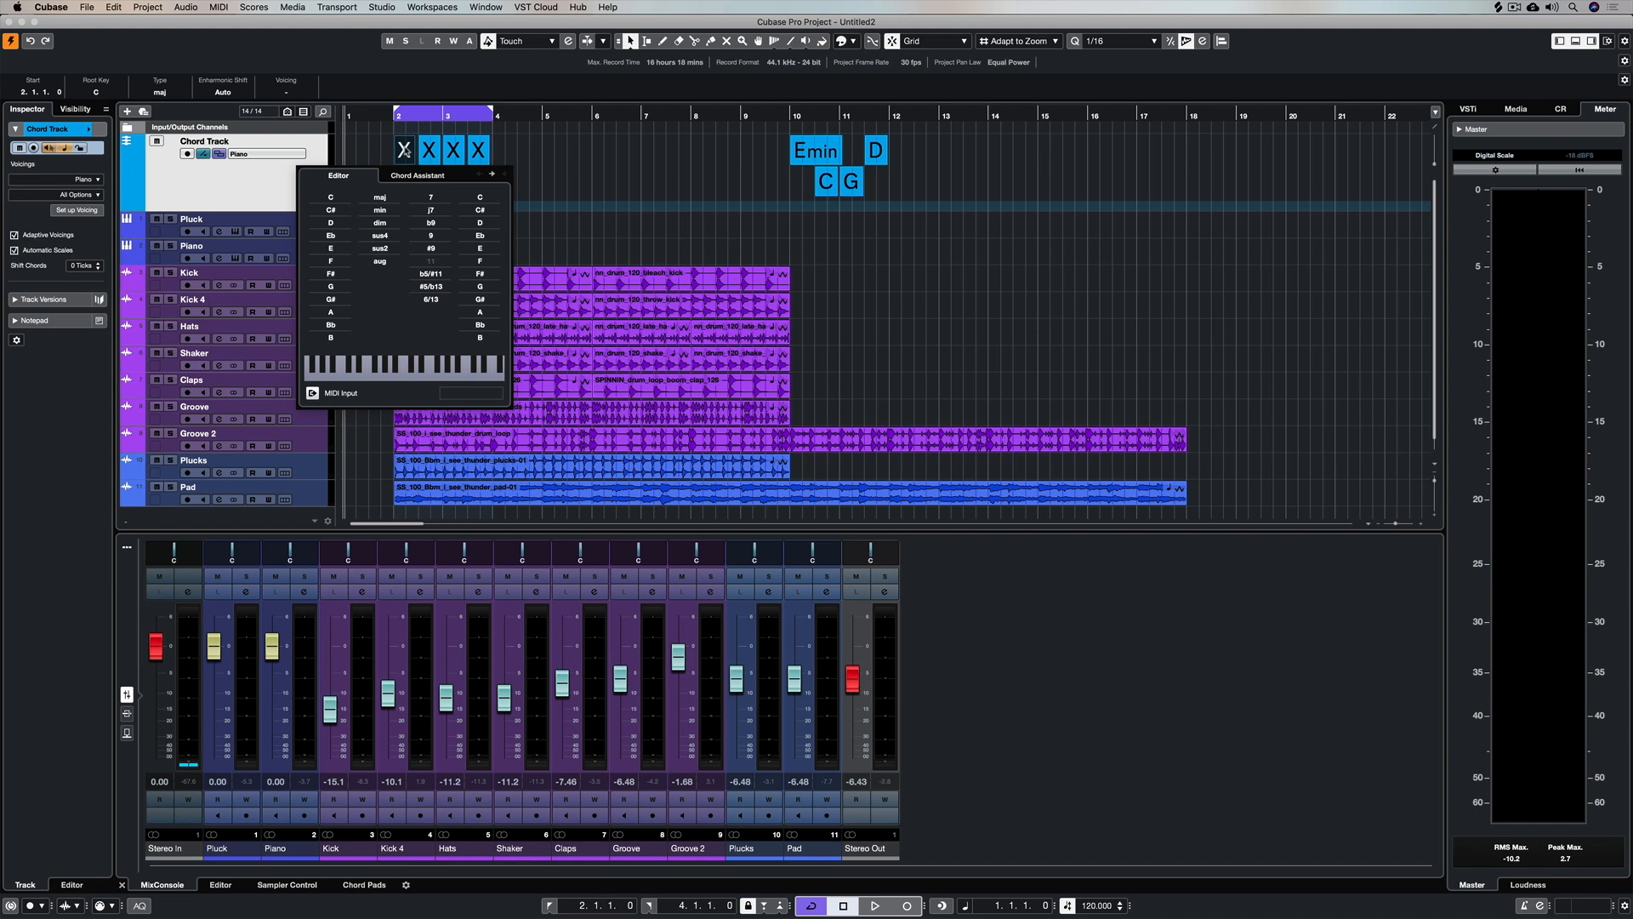
# - Define the four new chords as F, G, C and F from the Circle of Fifths
pyautogui.click(330, 260)
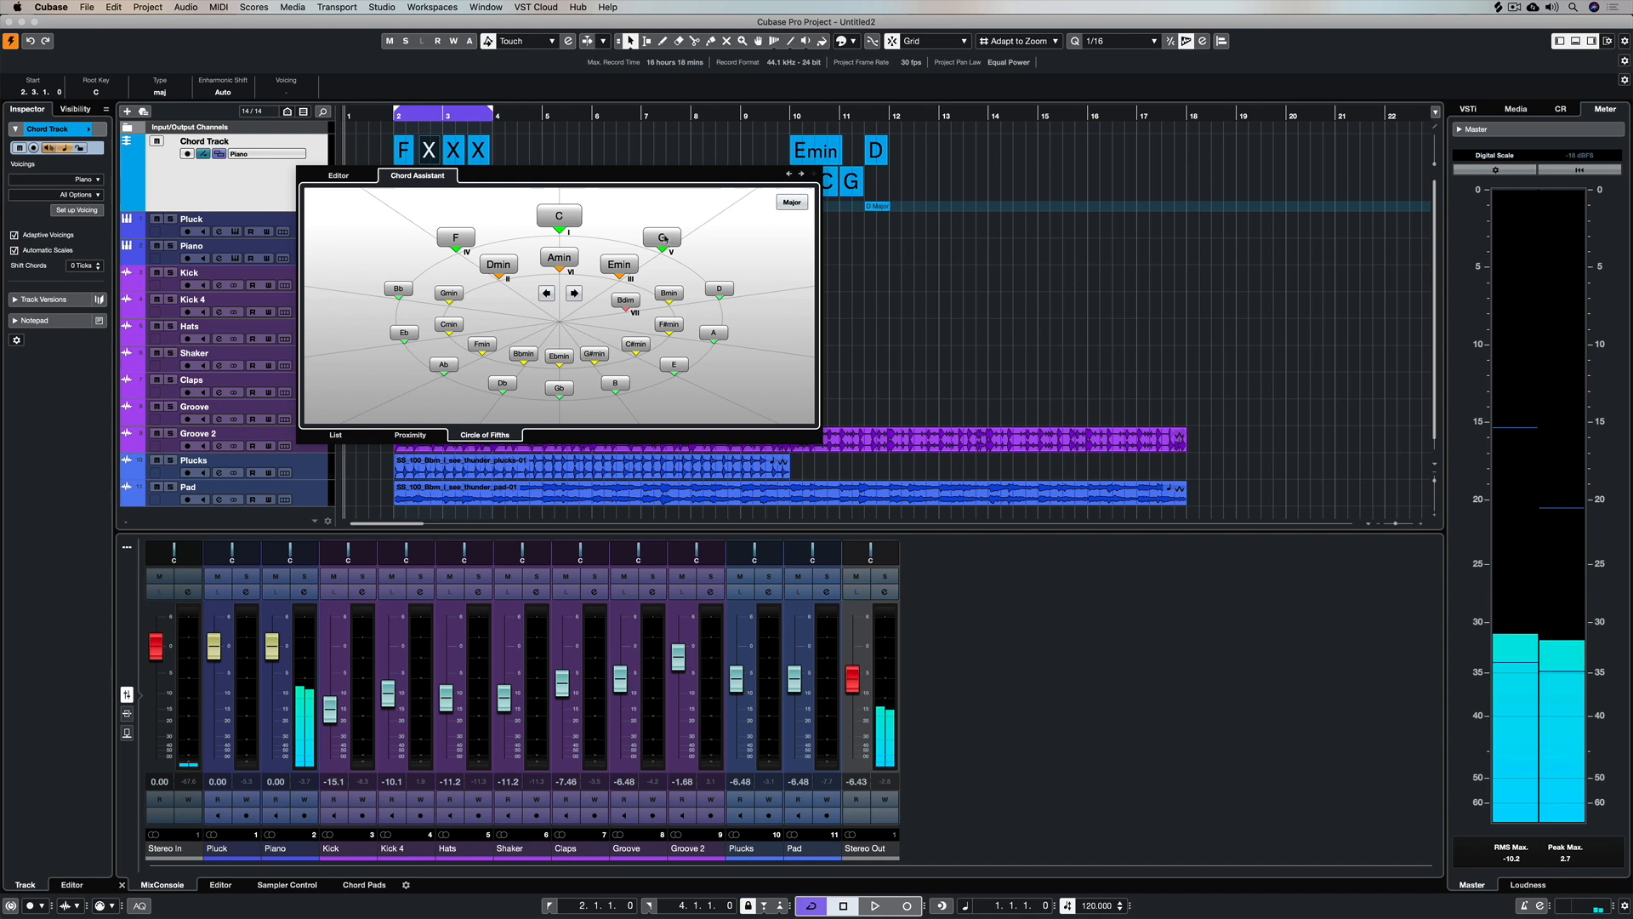
pyautogui.click(662, 238)
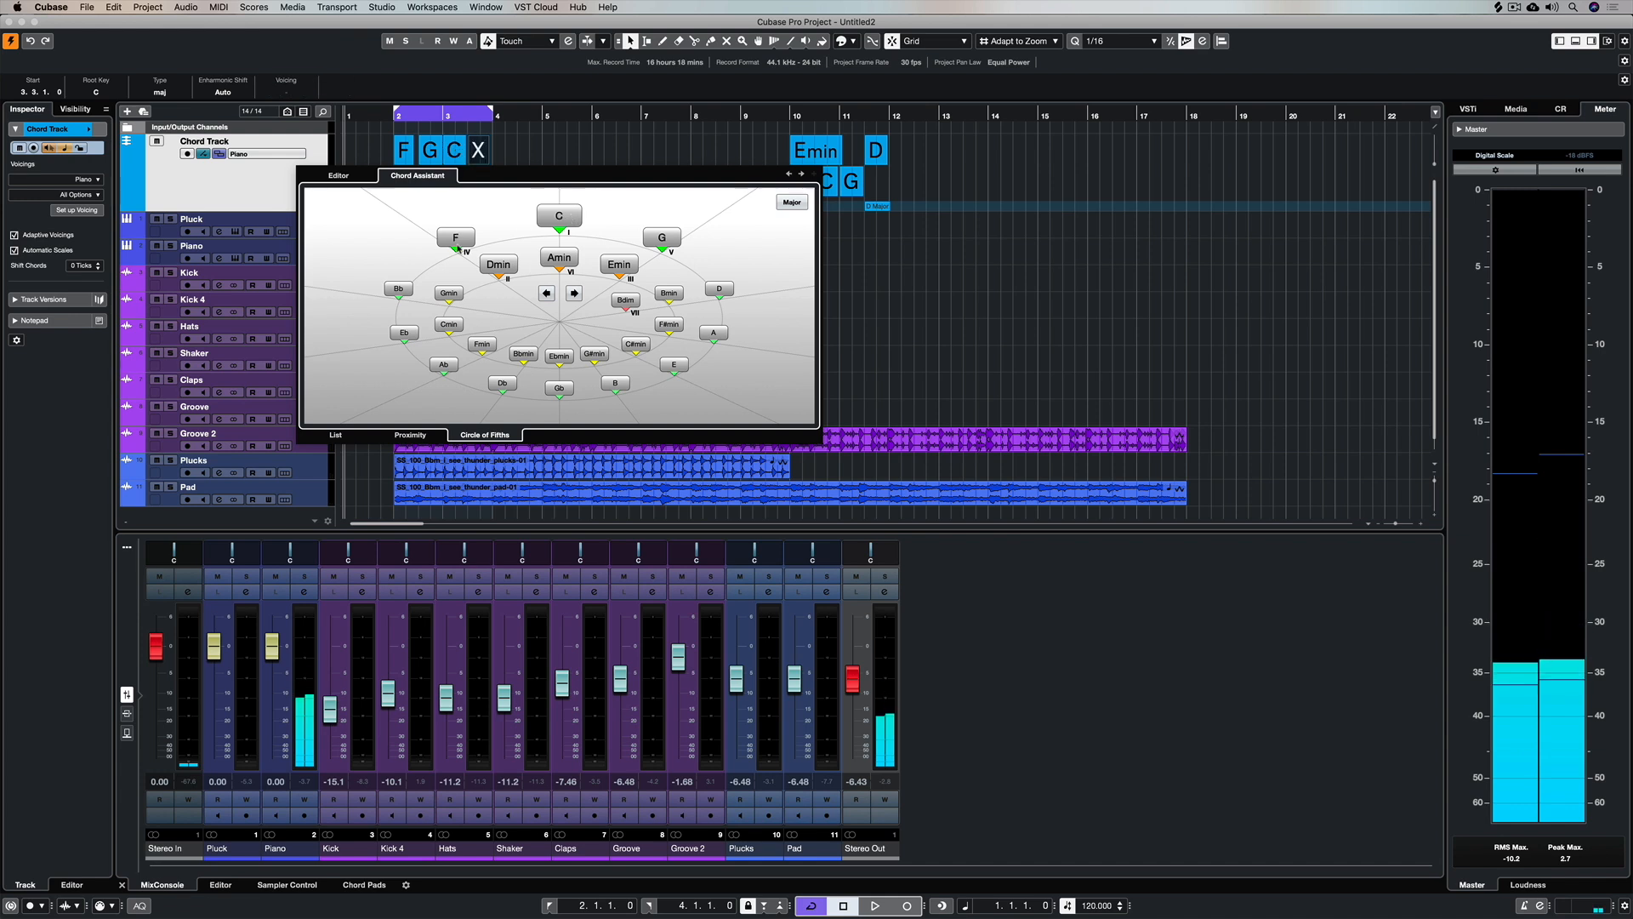
pyautogui.click(456, 238)
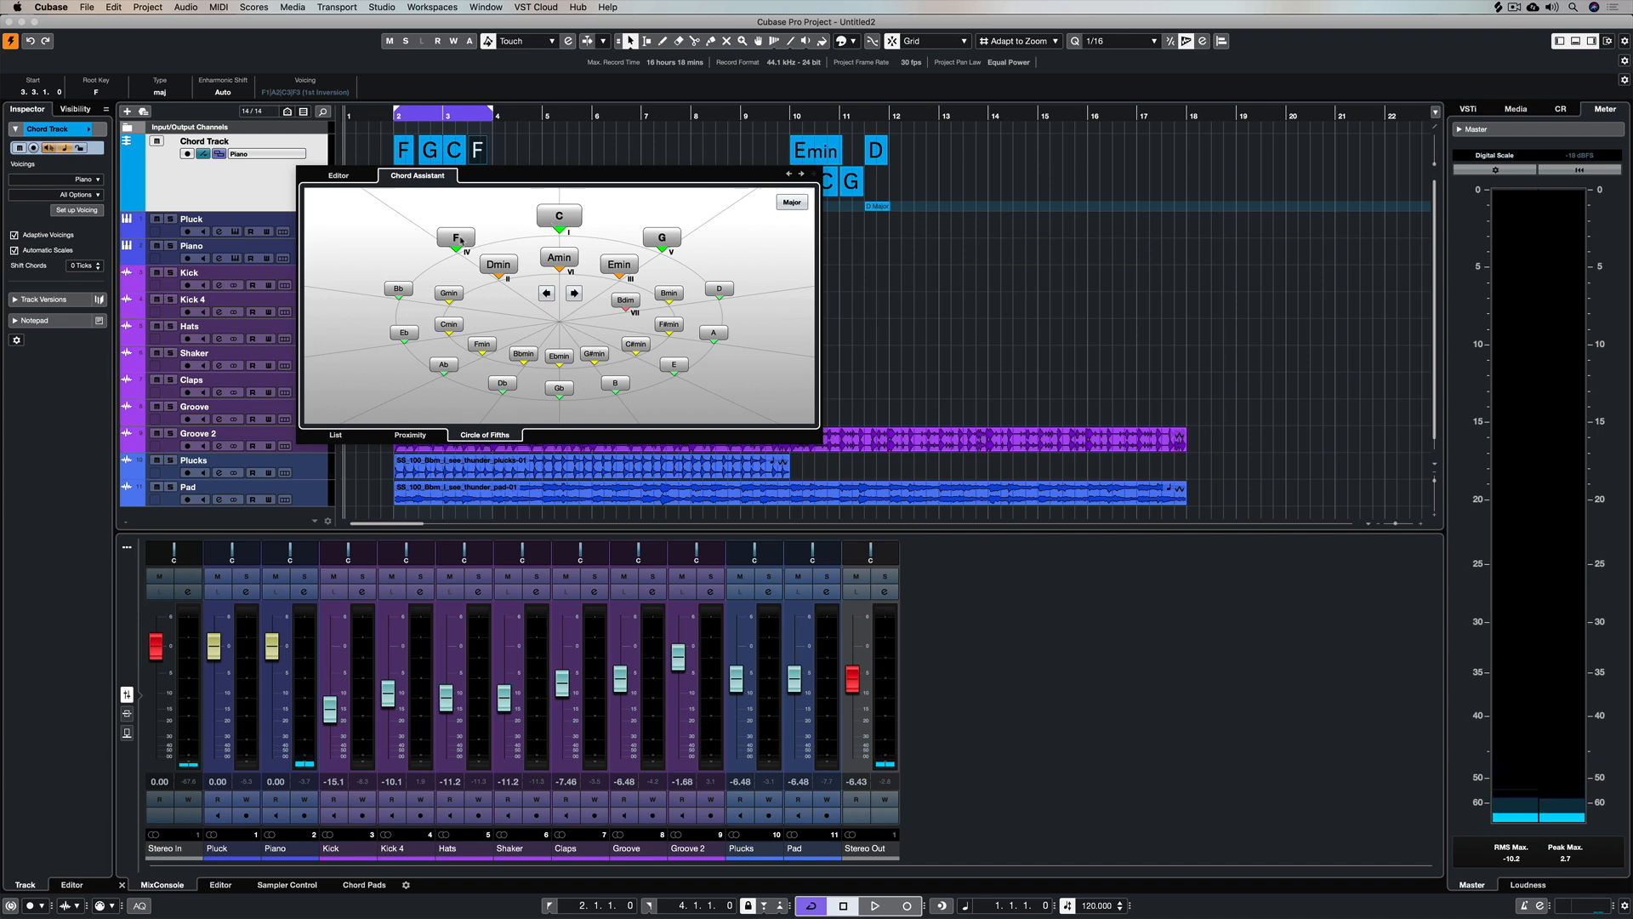
pyautogui.moveTo(572, 234)
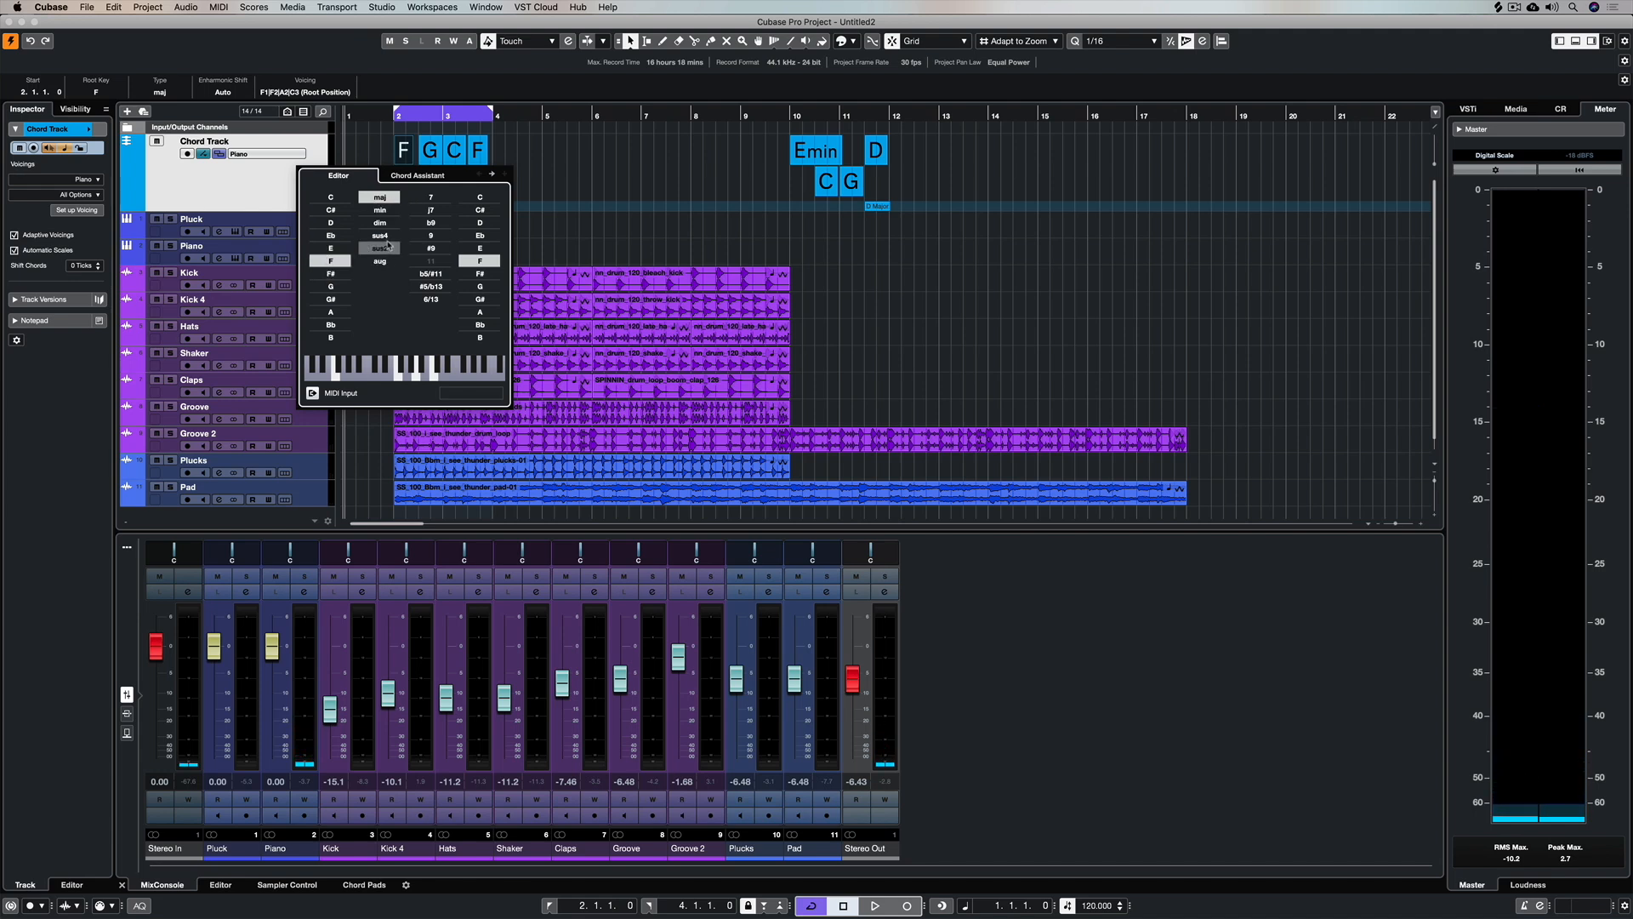
# - Audition sus2, maj7, min, sus4 and aug variants on the first F chord
pyautogui.click(379, 235)
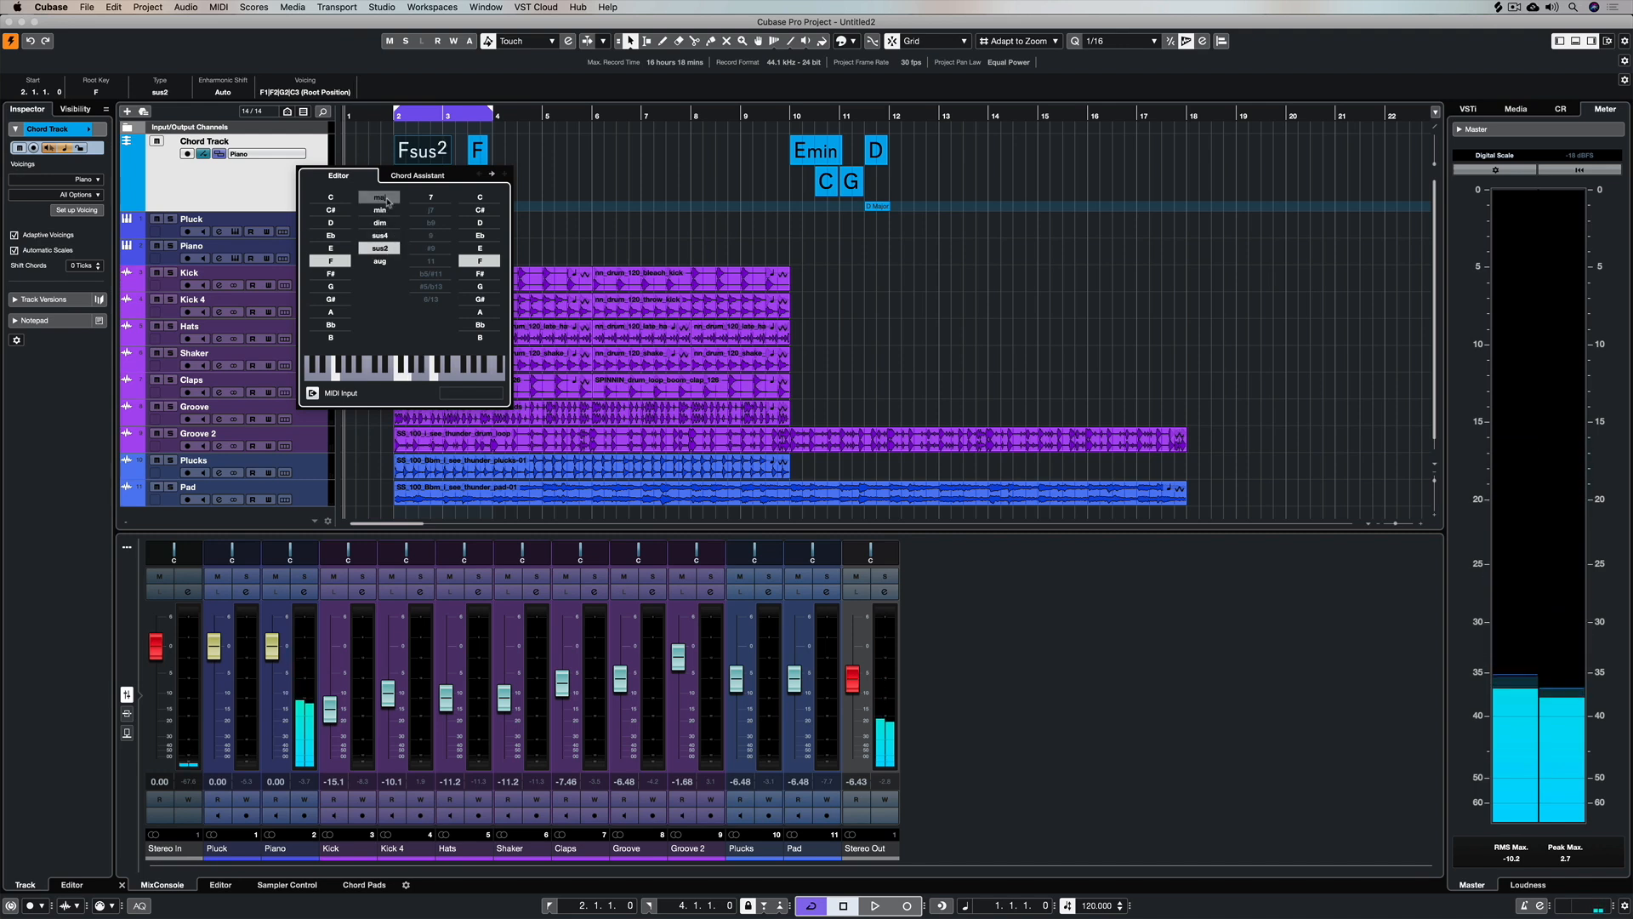
pyautogui.click(380, 197)
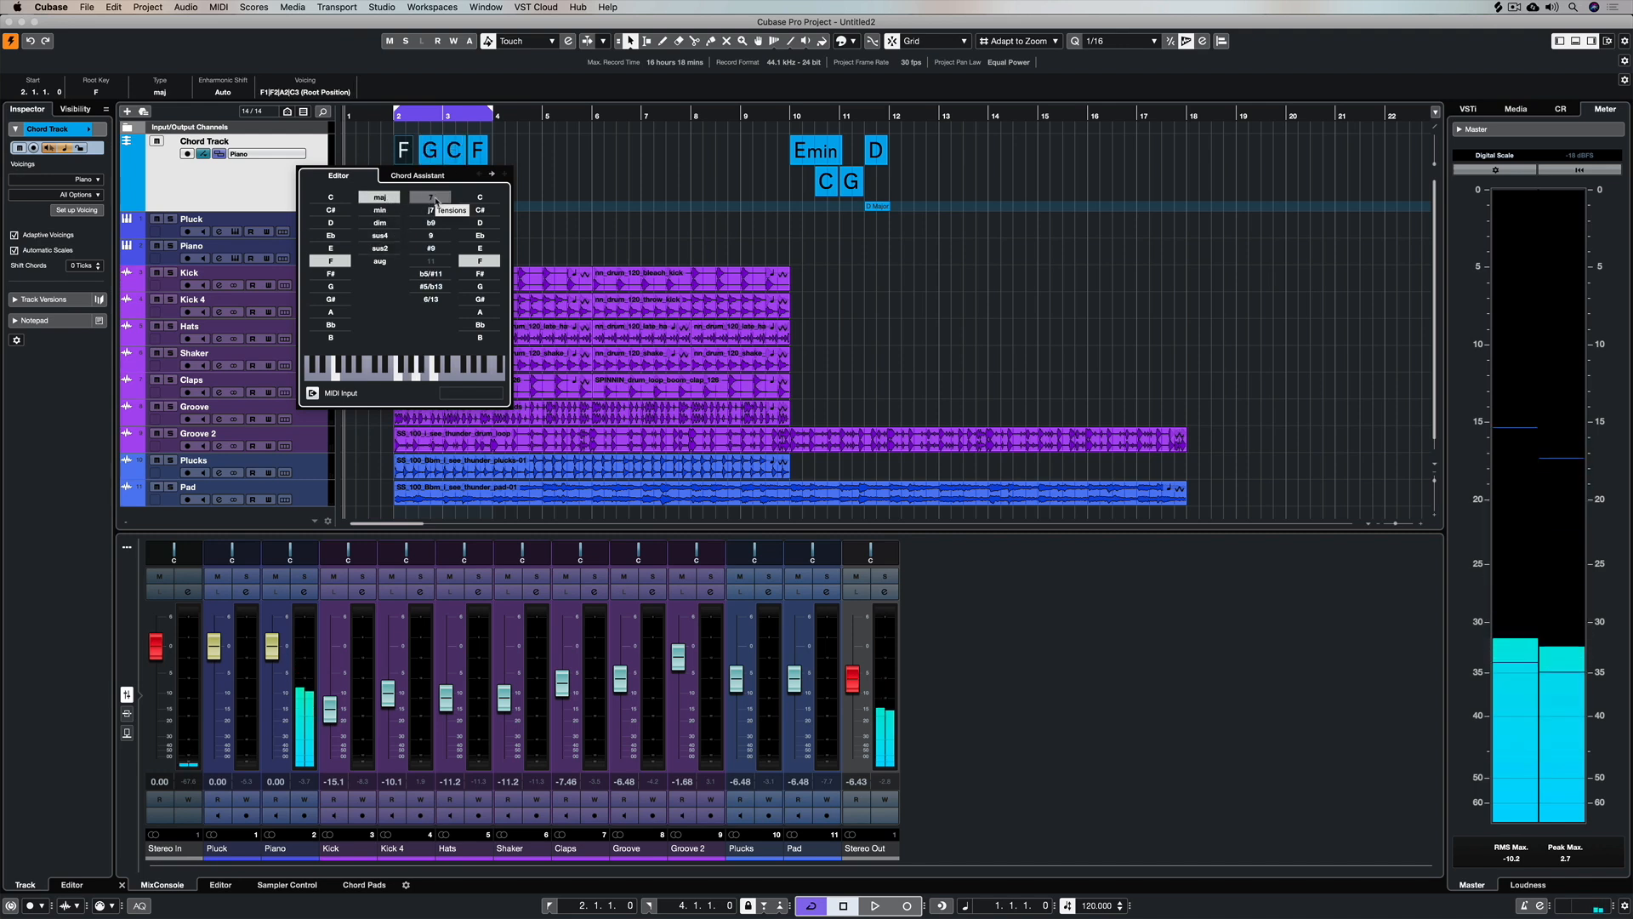
pyautogui.click(431, 198)
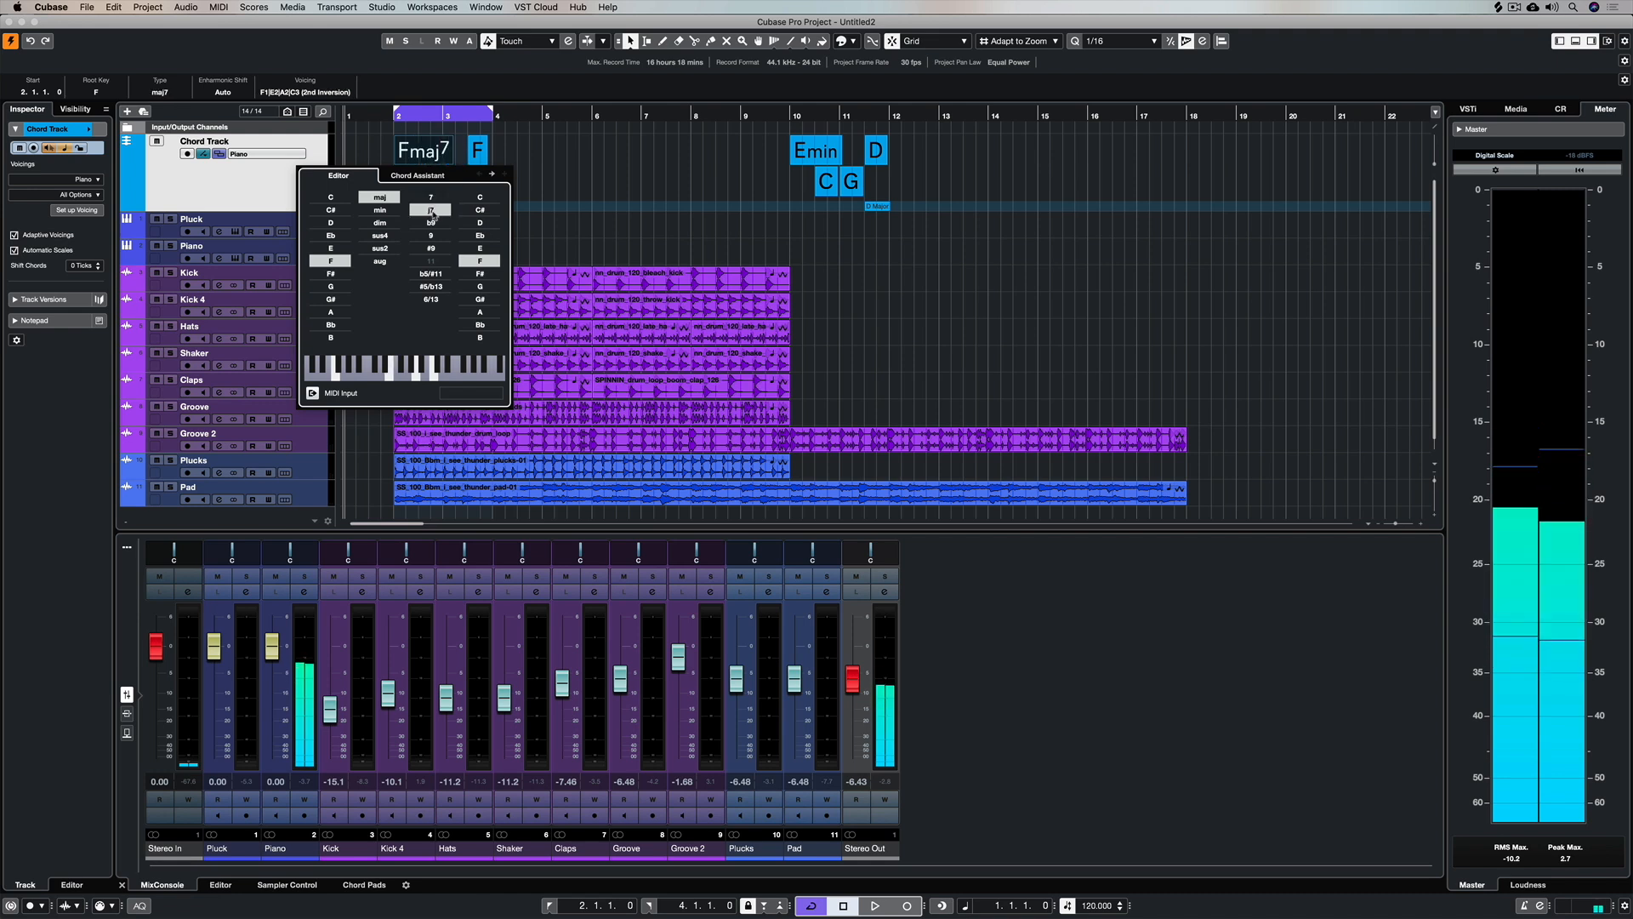
pyautogui.click(379, 211)
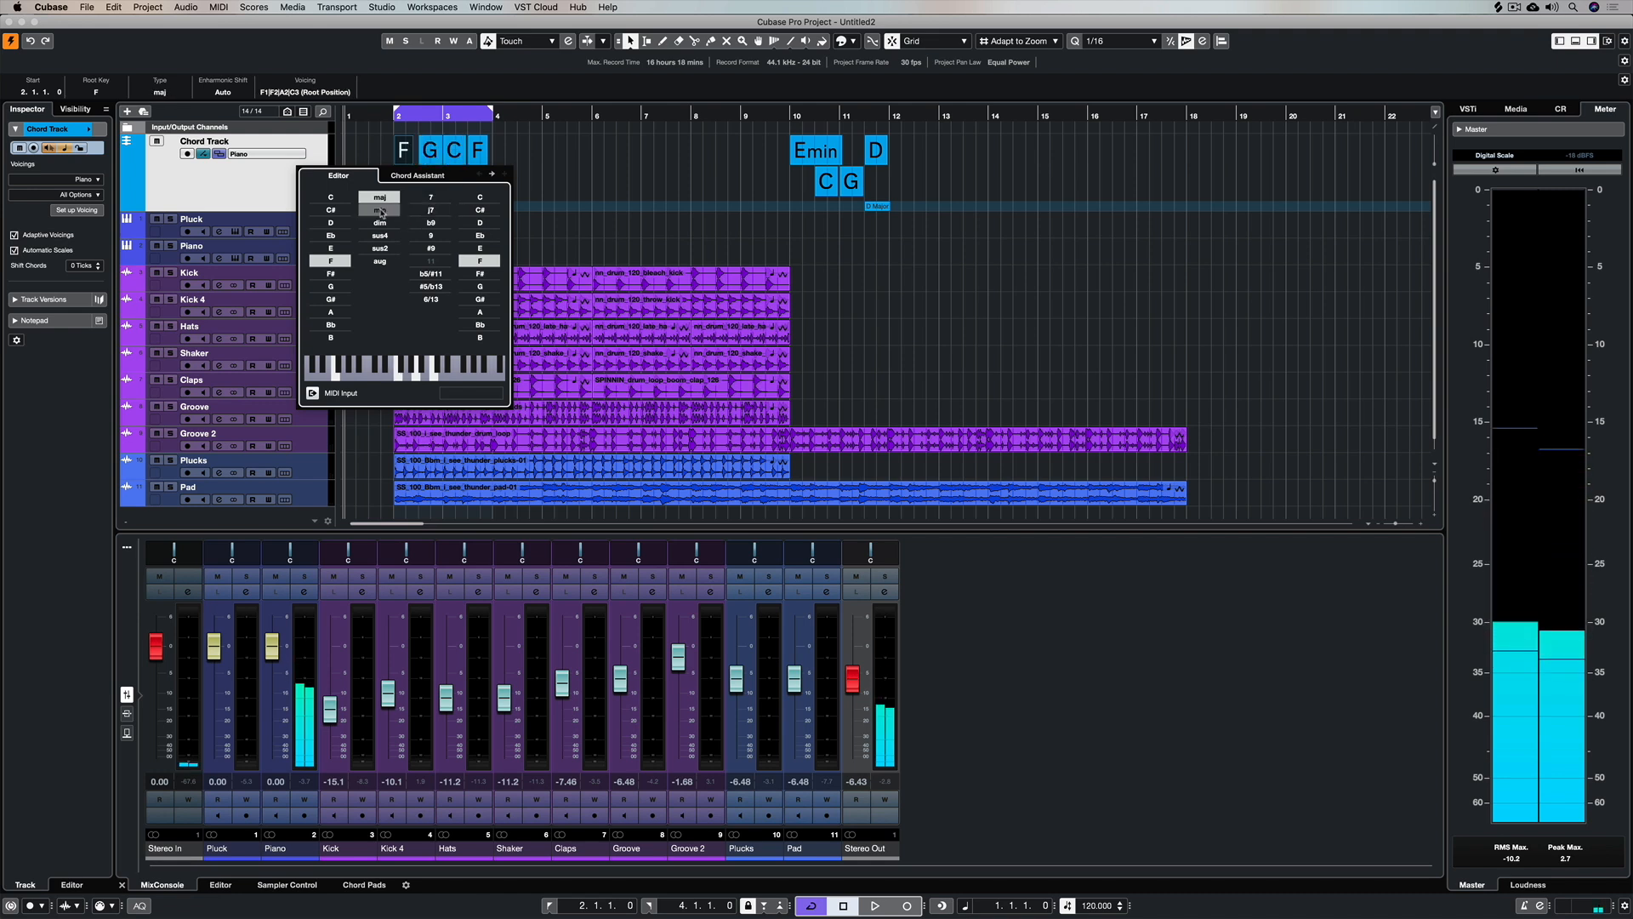
pyautogui.click(379, 209)
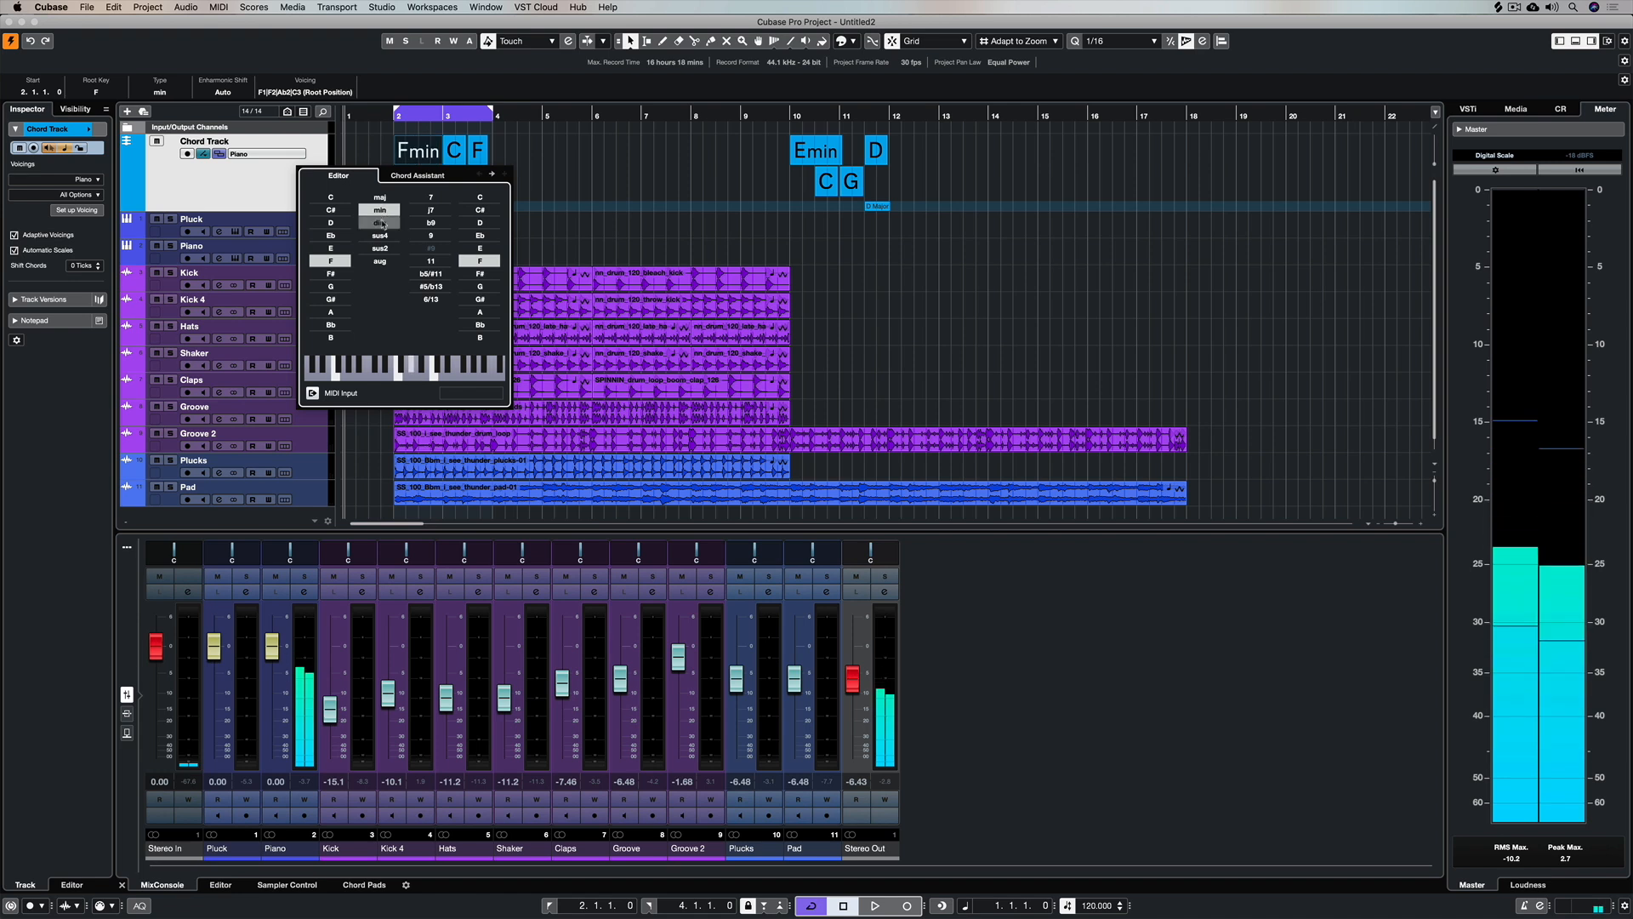
pyautogui.click(379, 235)
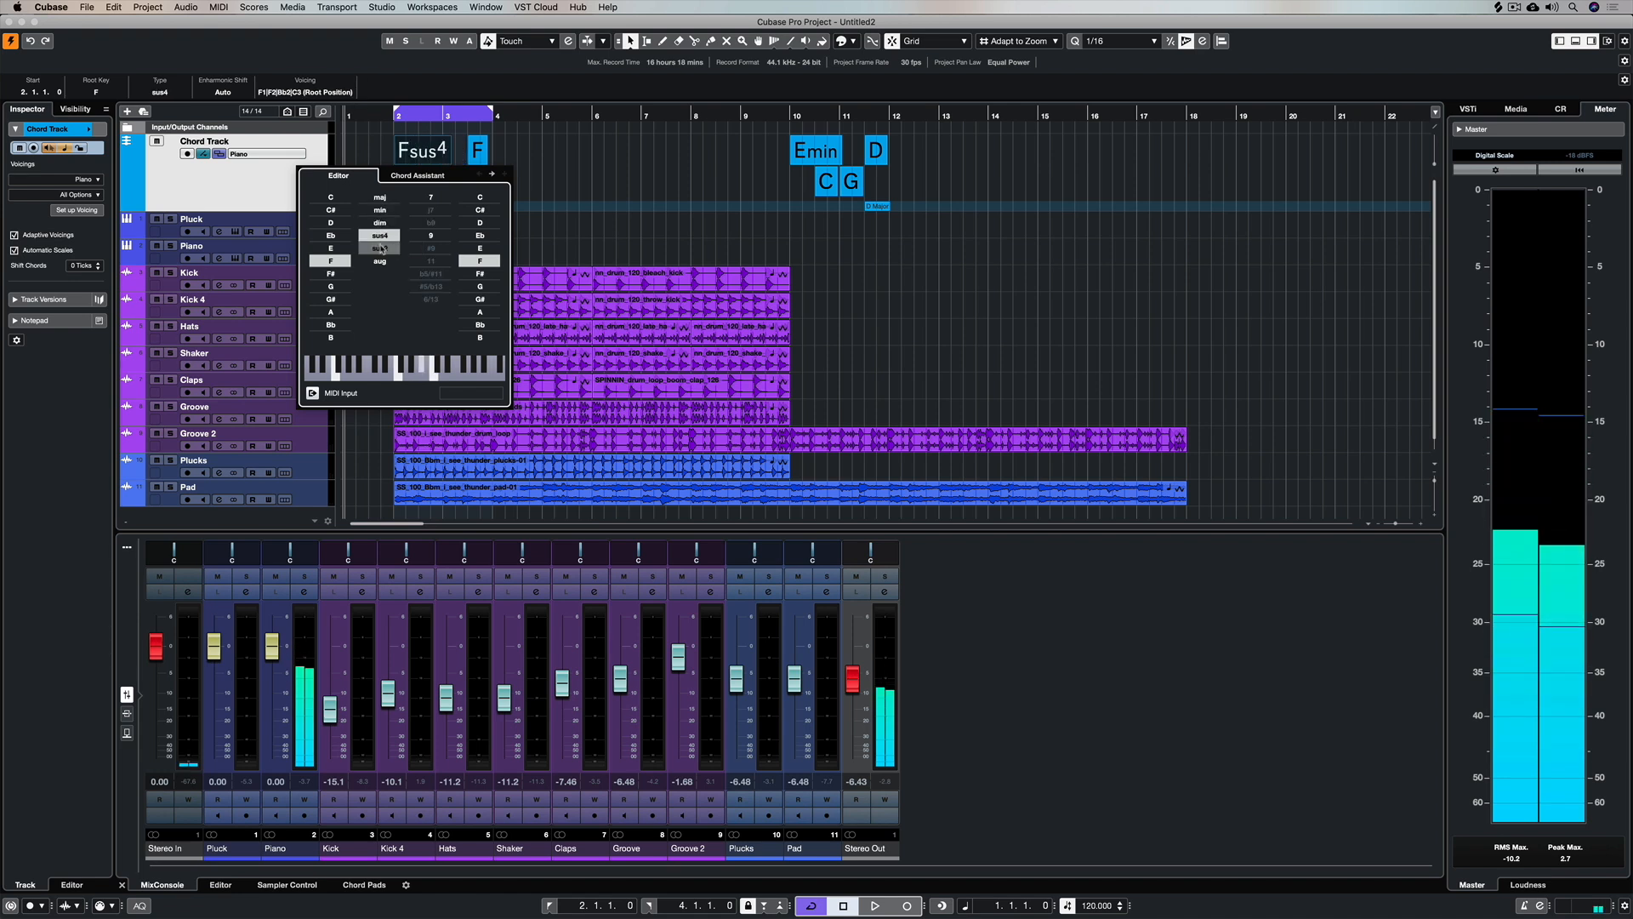
pyautogui.click(379, 261)
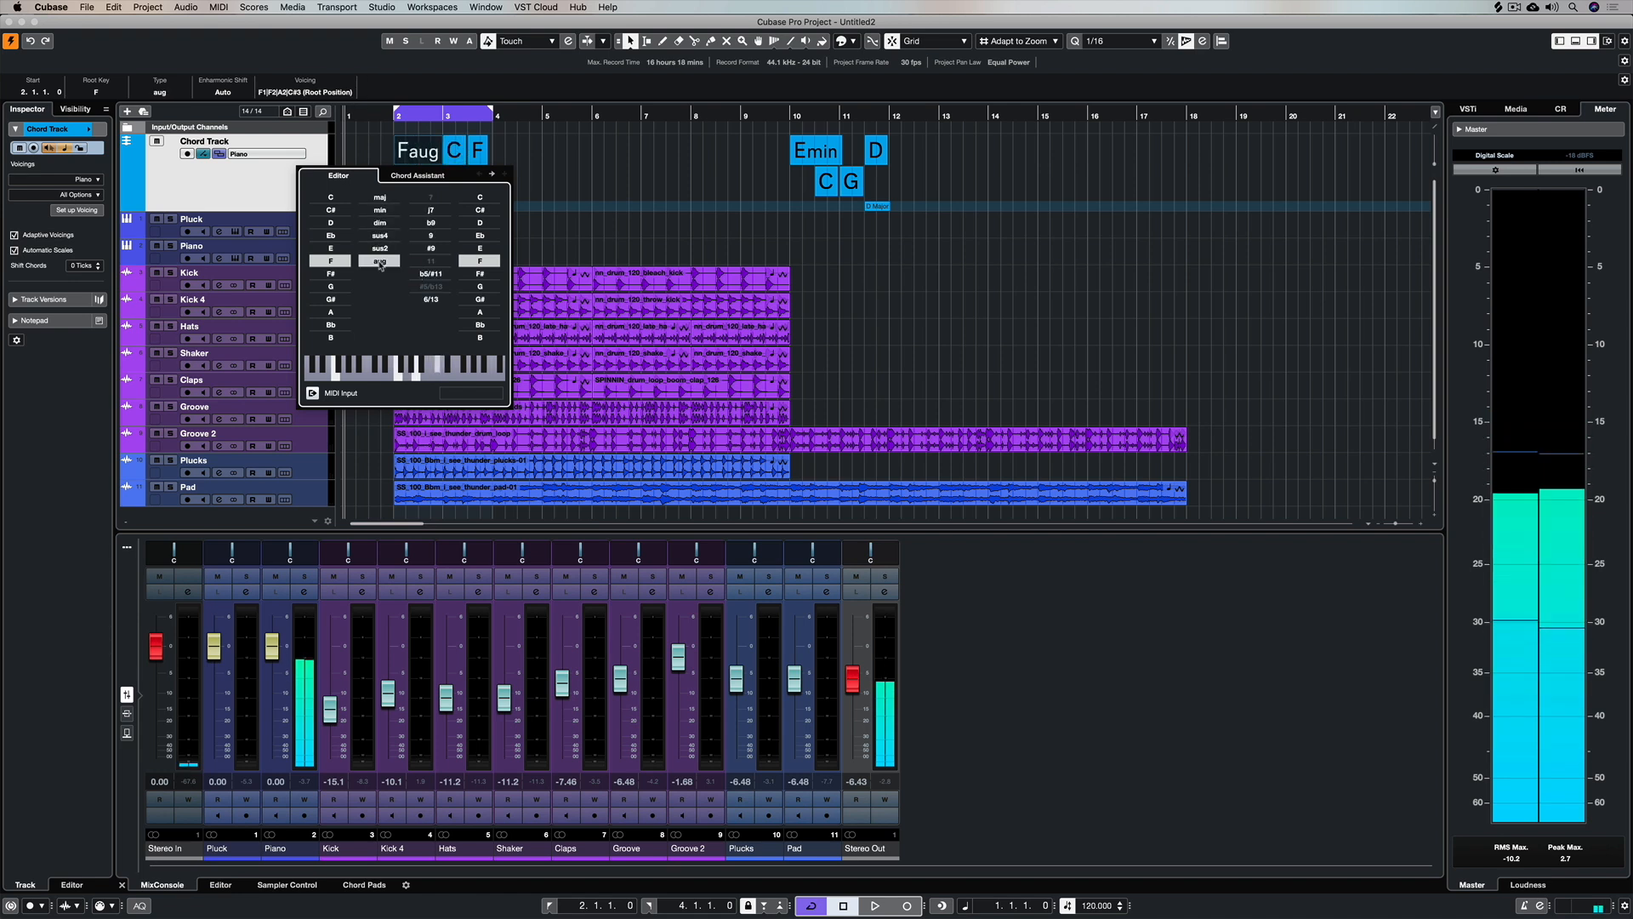
# - Settle the first chord as F major with the 7 tension, making it Fmaj7
pyautogui.click(379, 197)
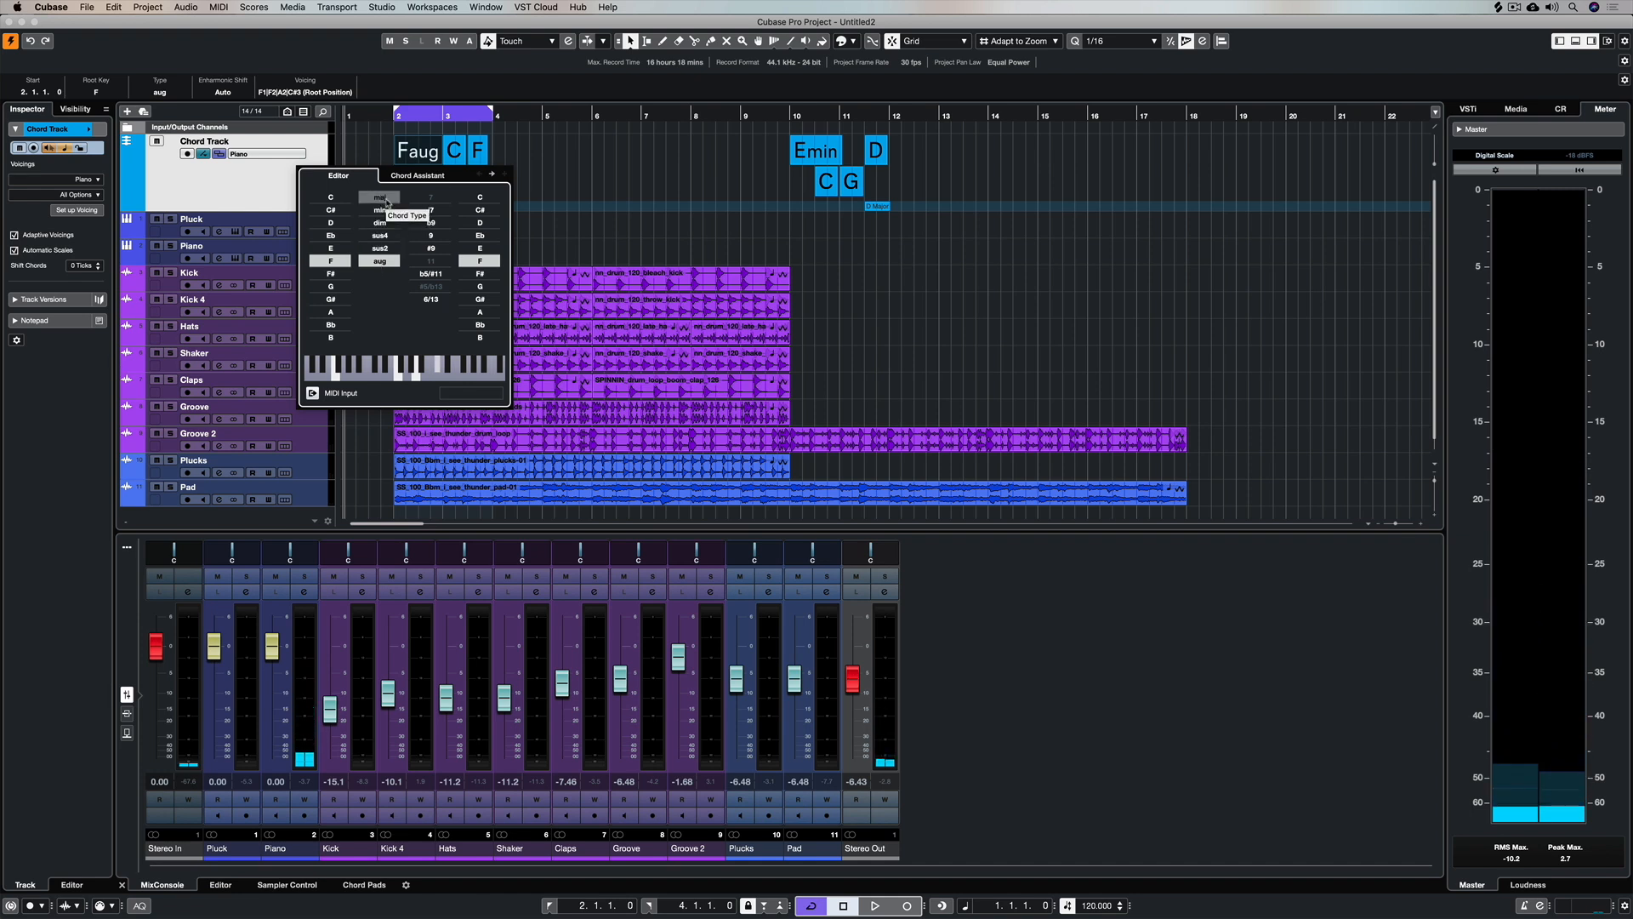
pyautogui.click(380, 197)
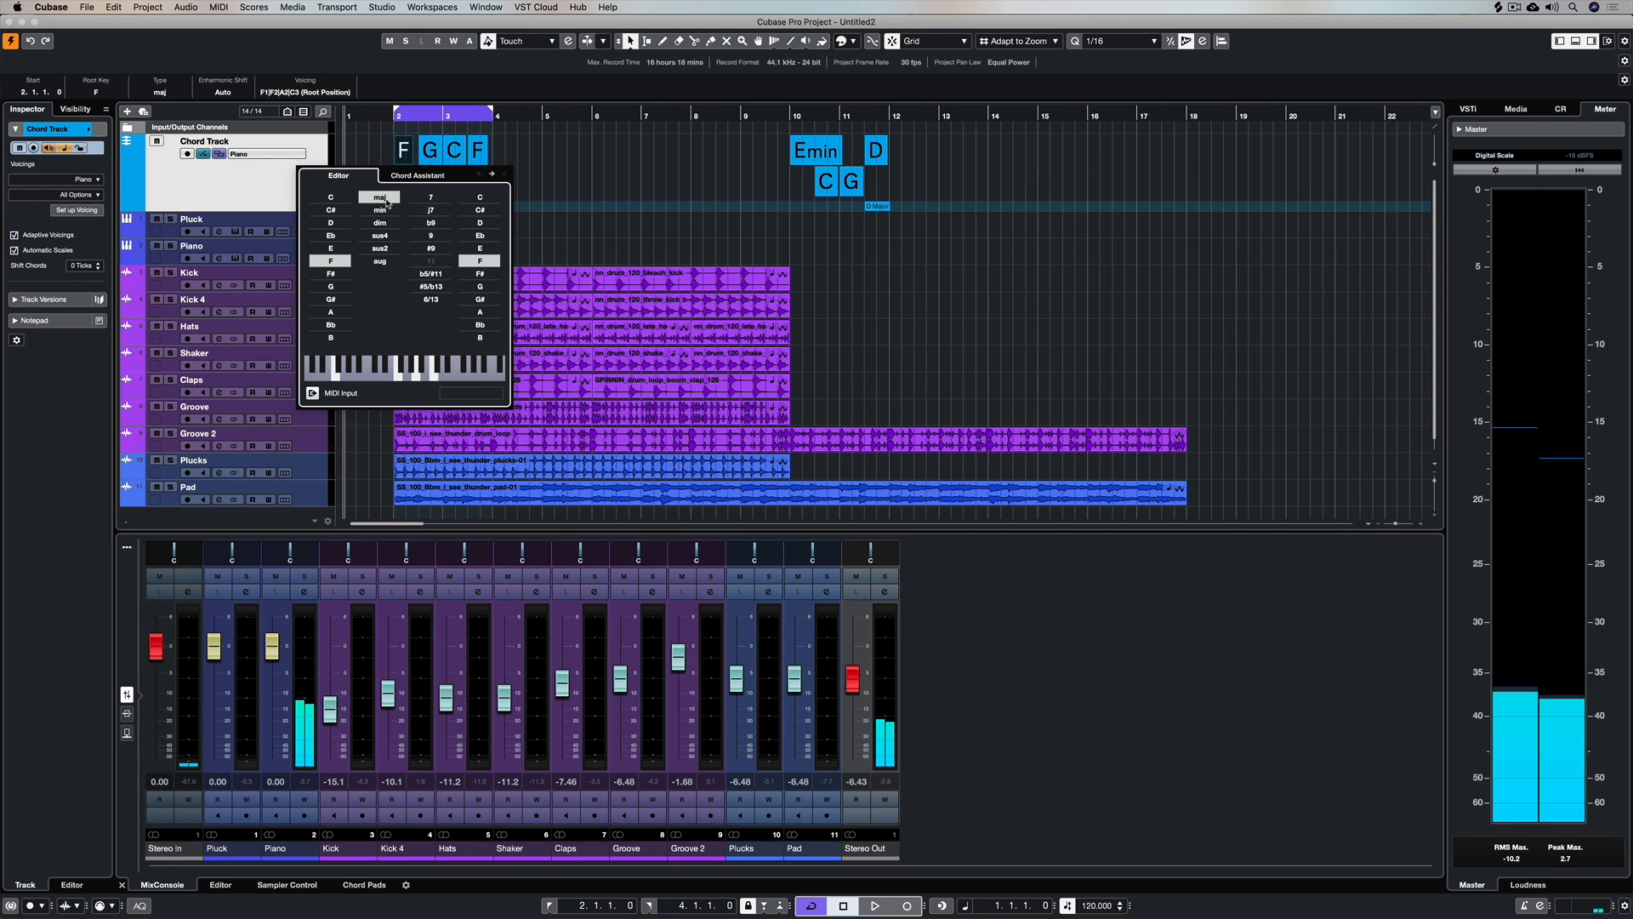
pyautogui.moveTo(431, 209)
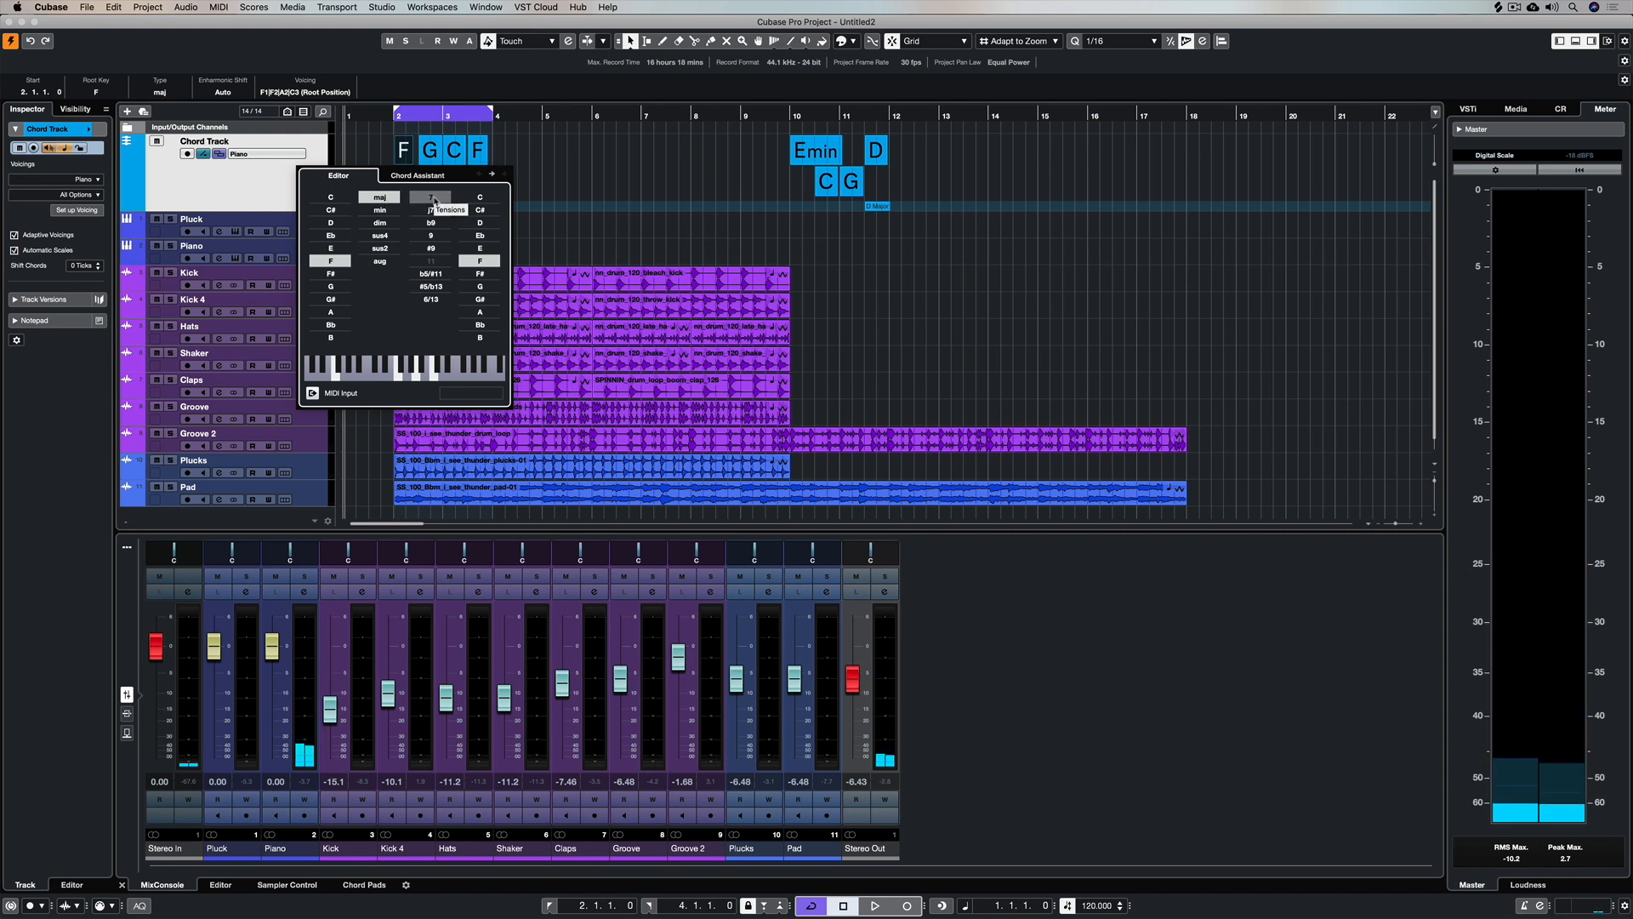
pyautogui.click(431, 209)
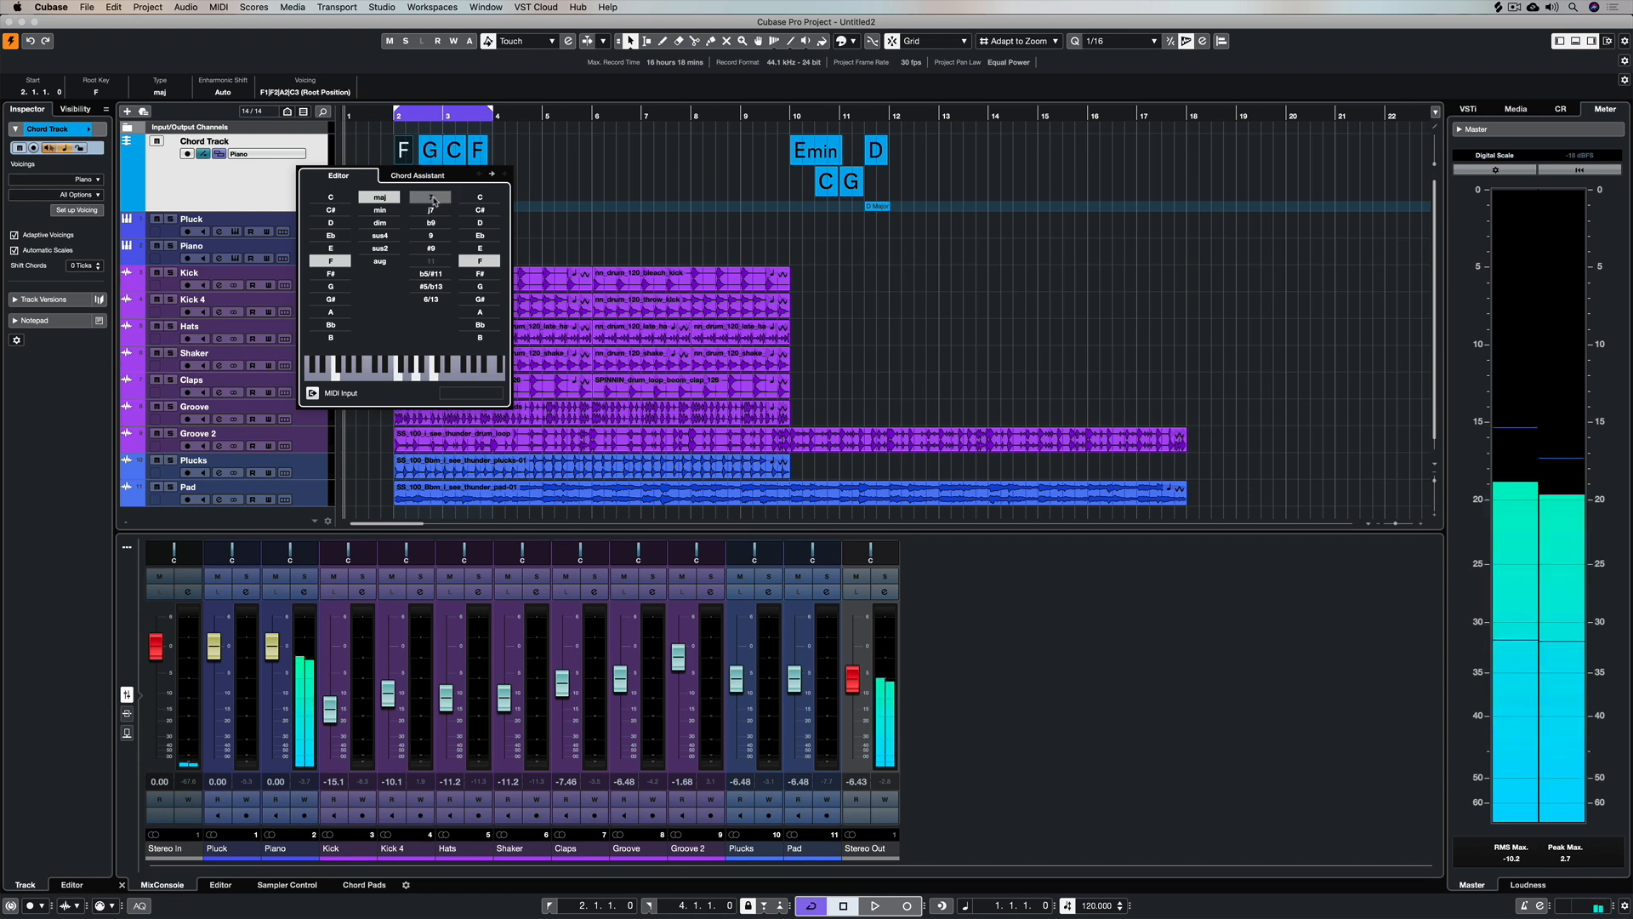
pyautogui.click(430, 197)
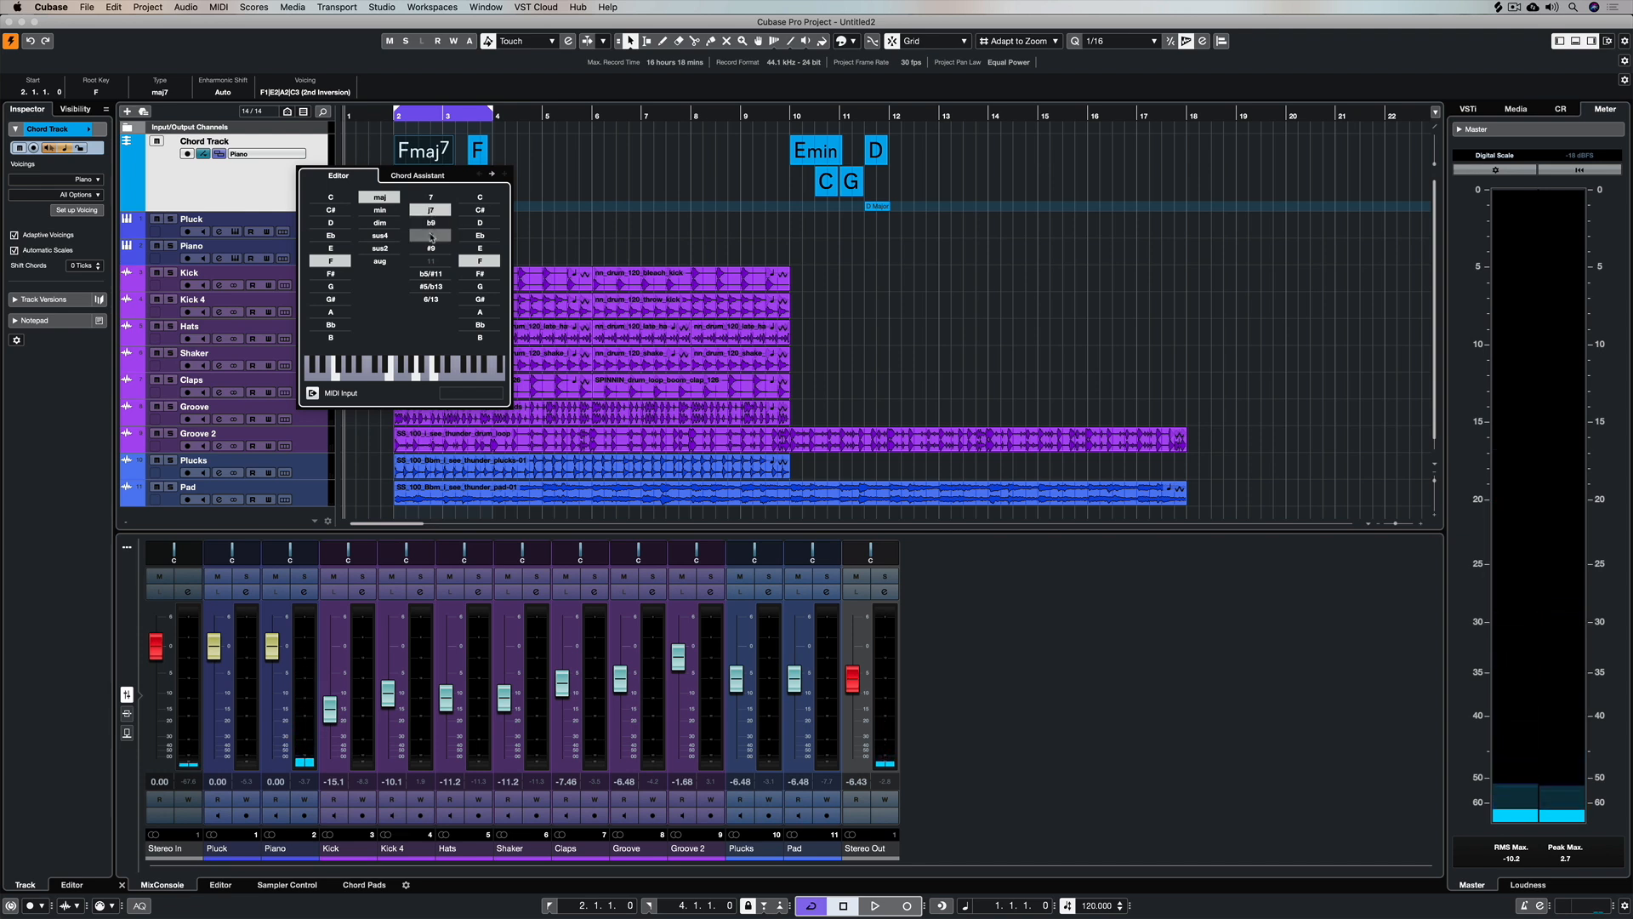
pyautogui.click(430, 248)
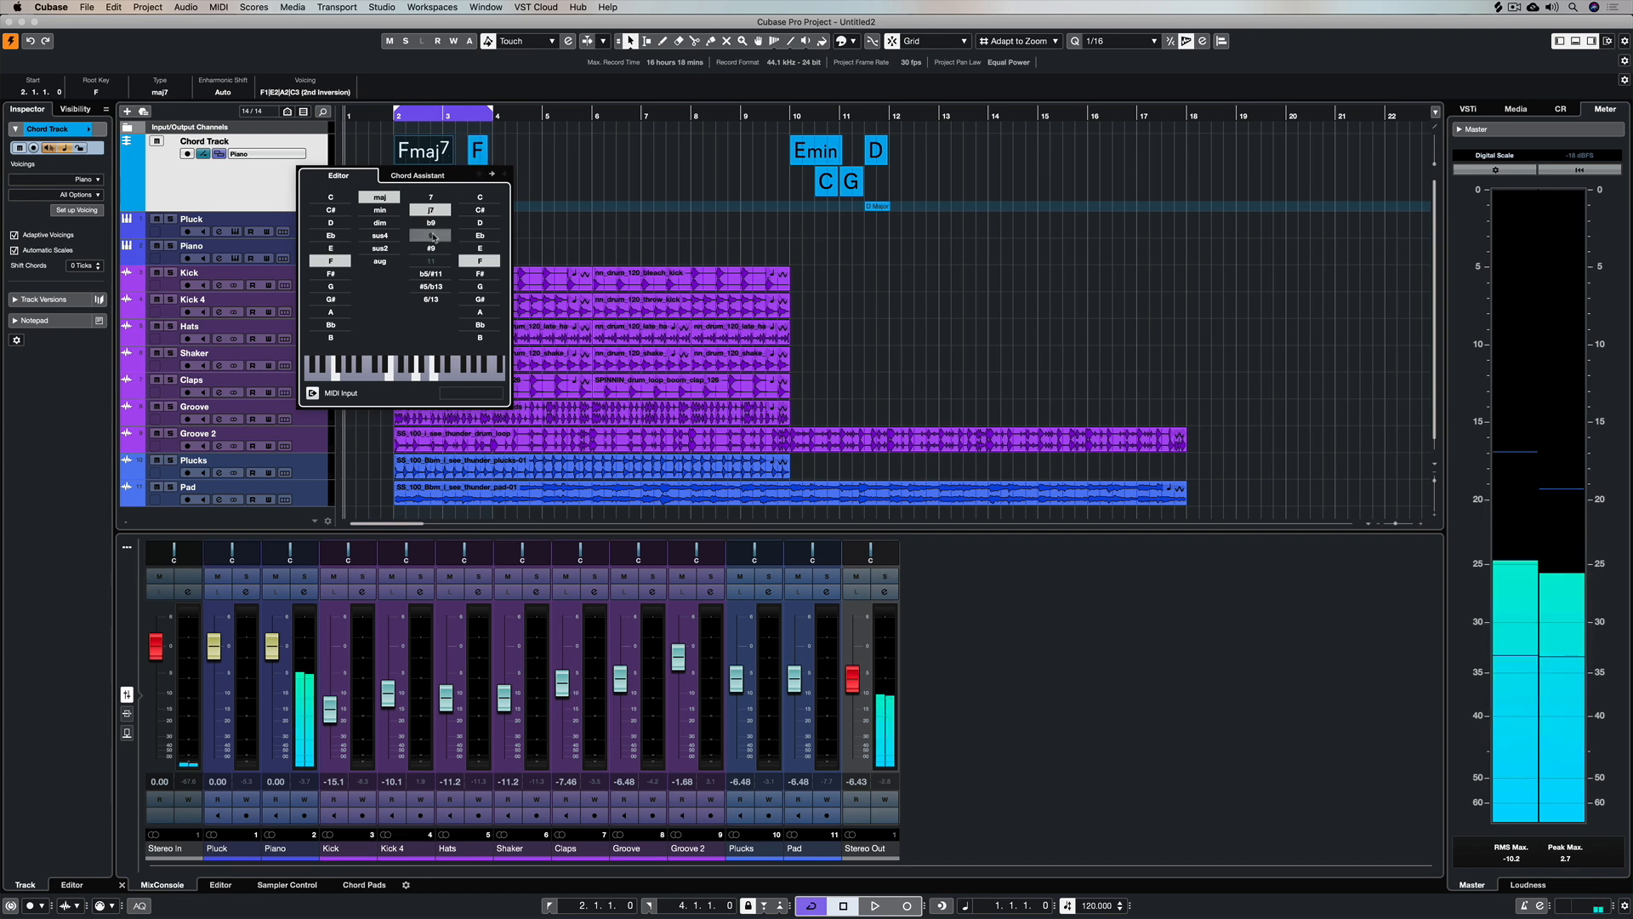
pyautogui.moveTo(430, 221)
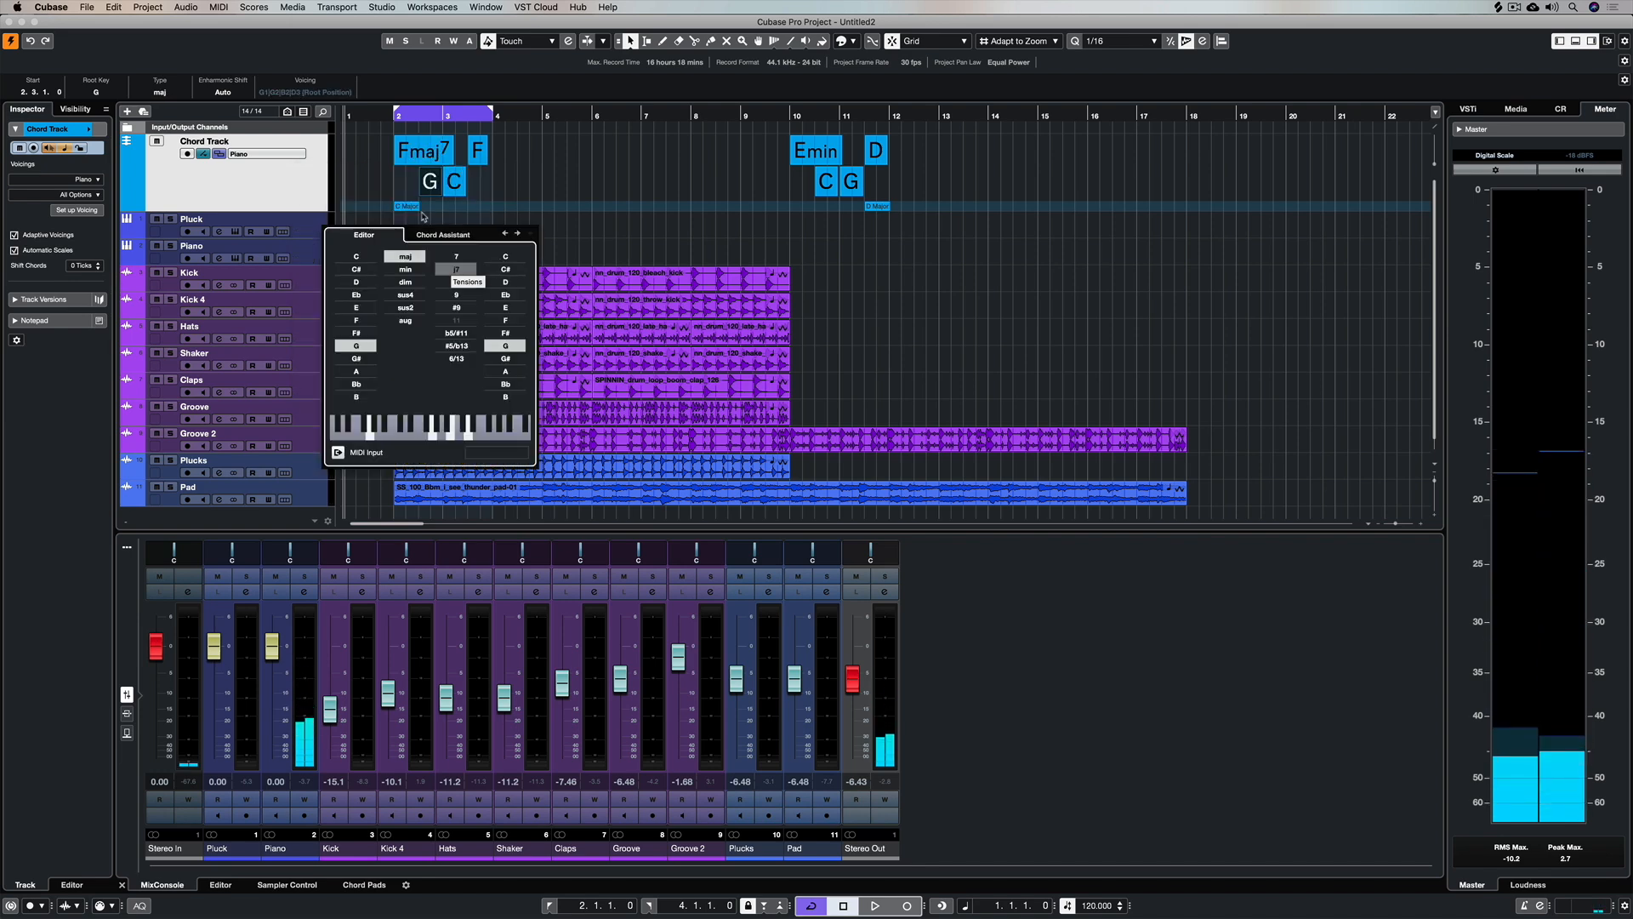
# - Change the G chord's type to sus2, making it Gsus2
pyautogui.click(405, 306)
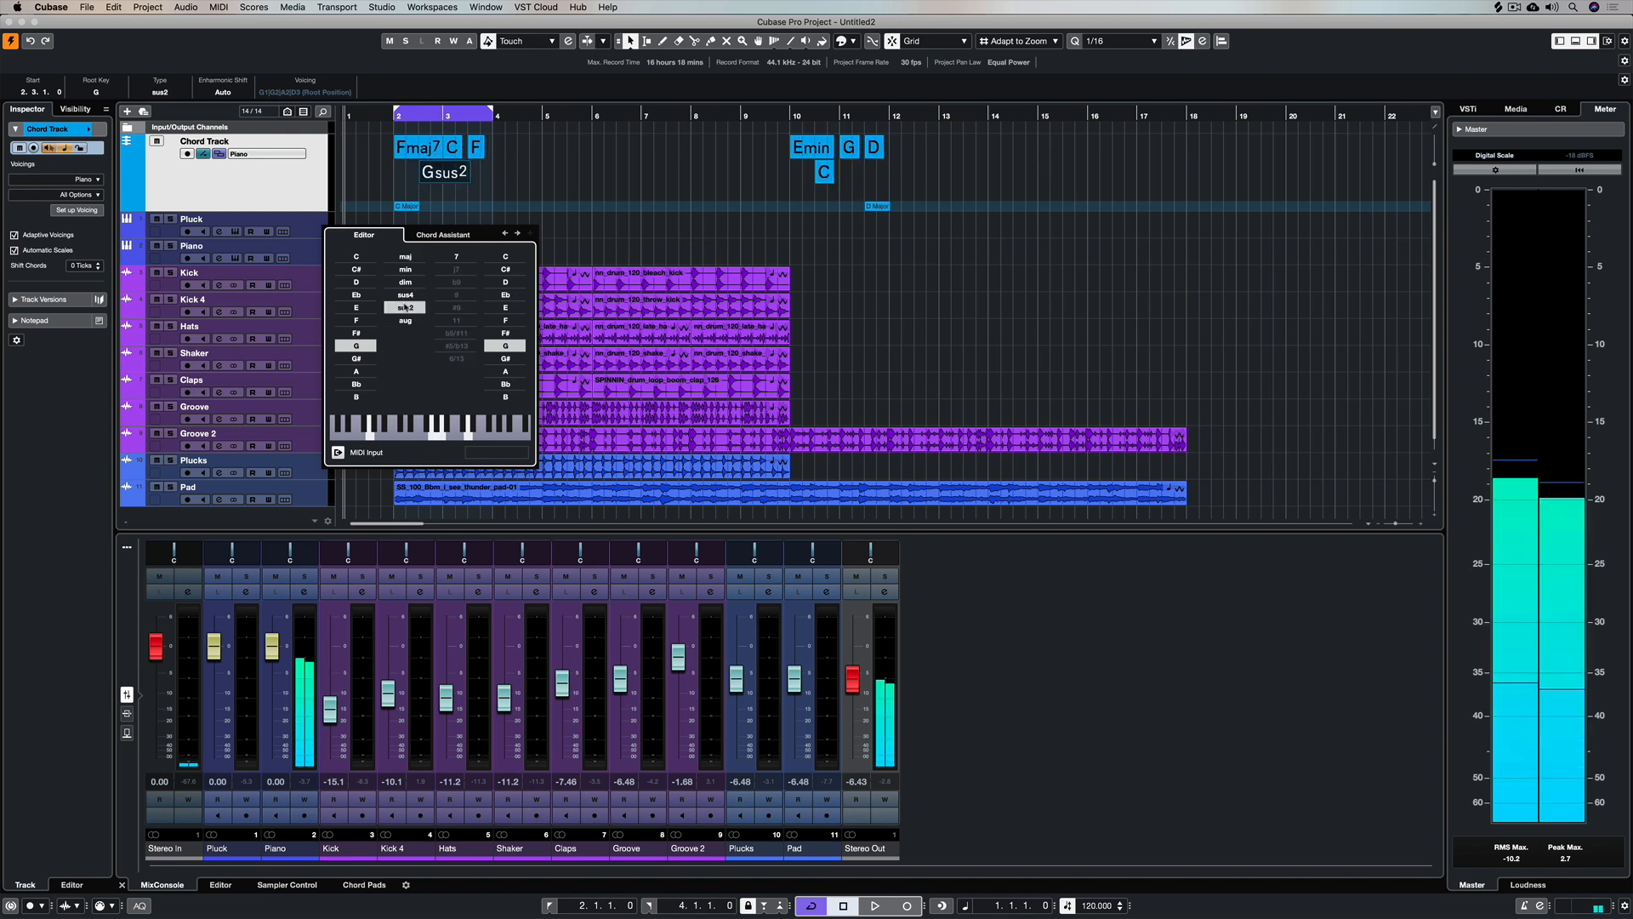
pyautogui.click(405, 294)
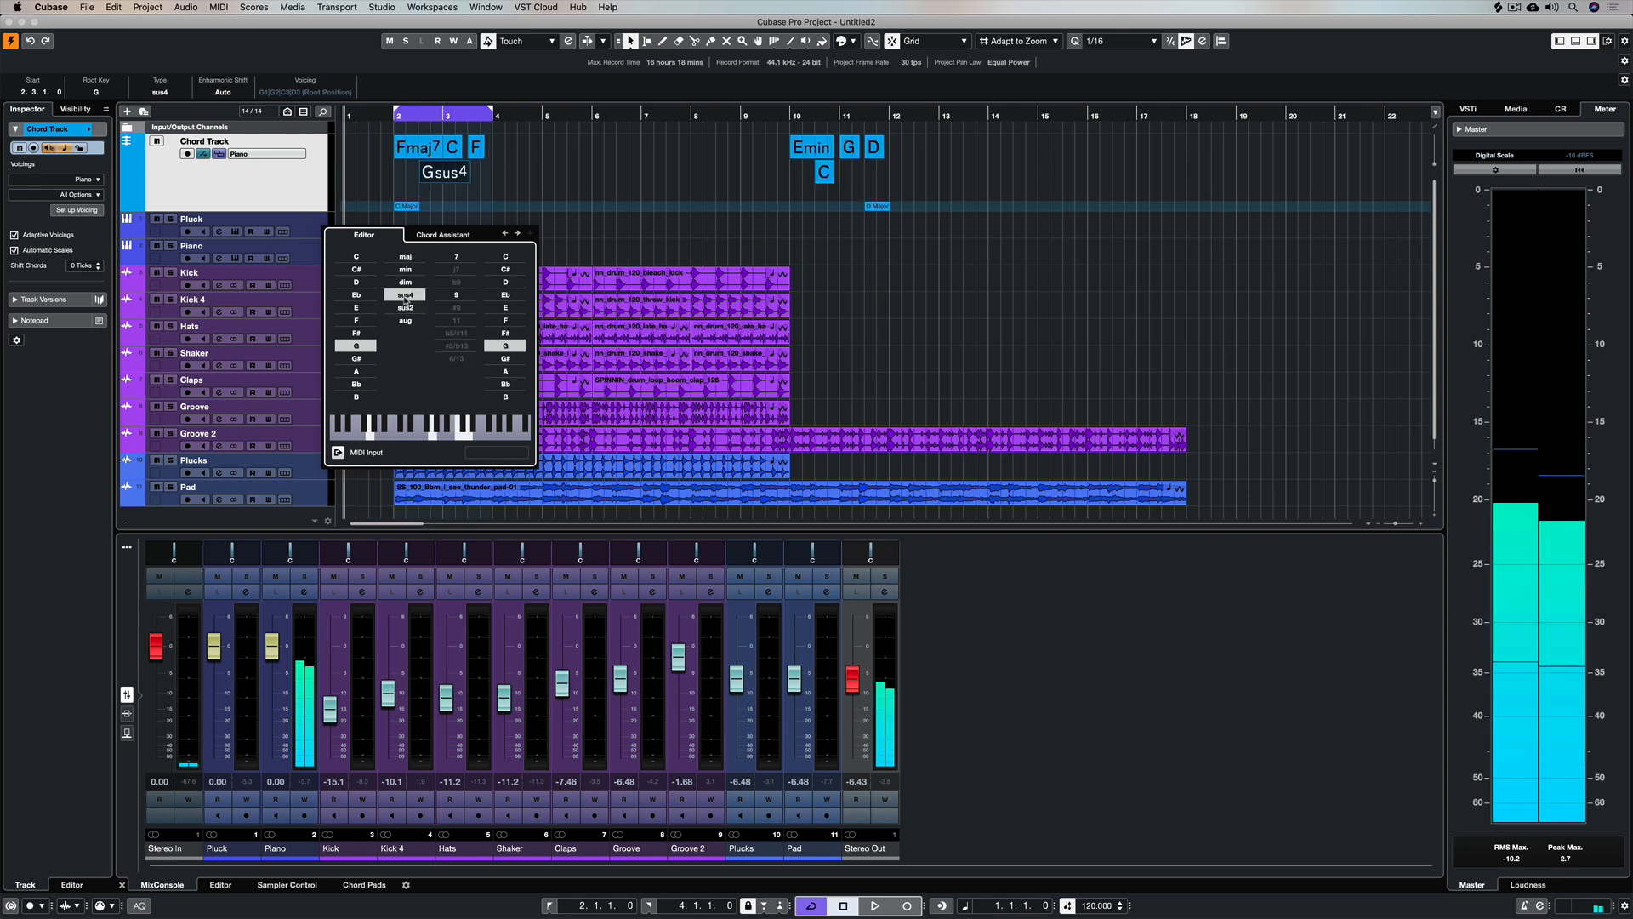
pyautogui.click(405, 306)
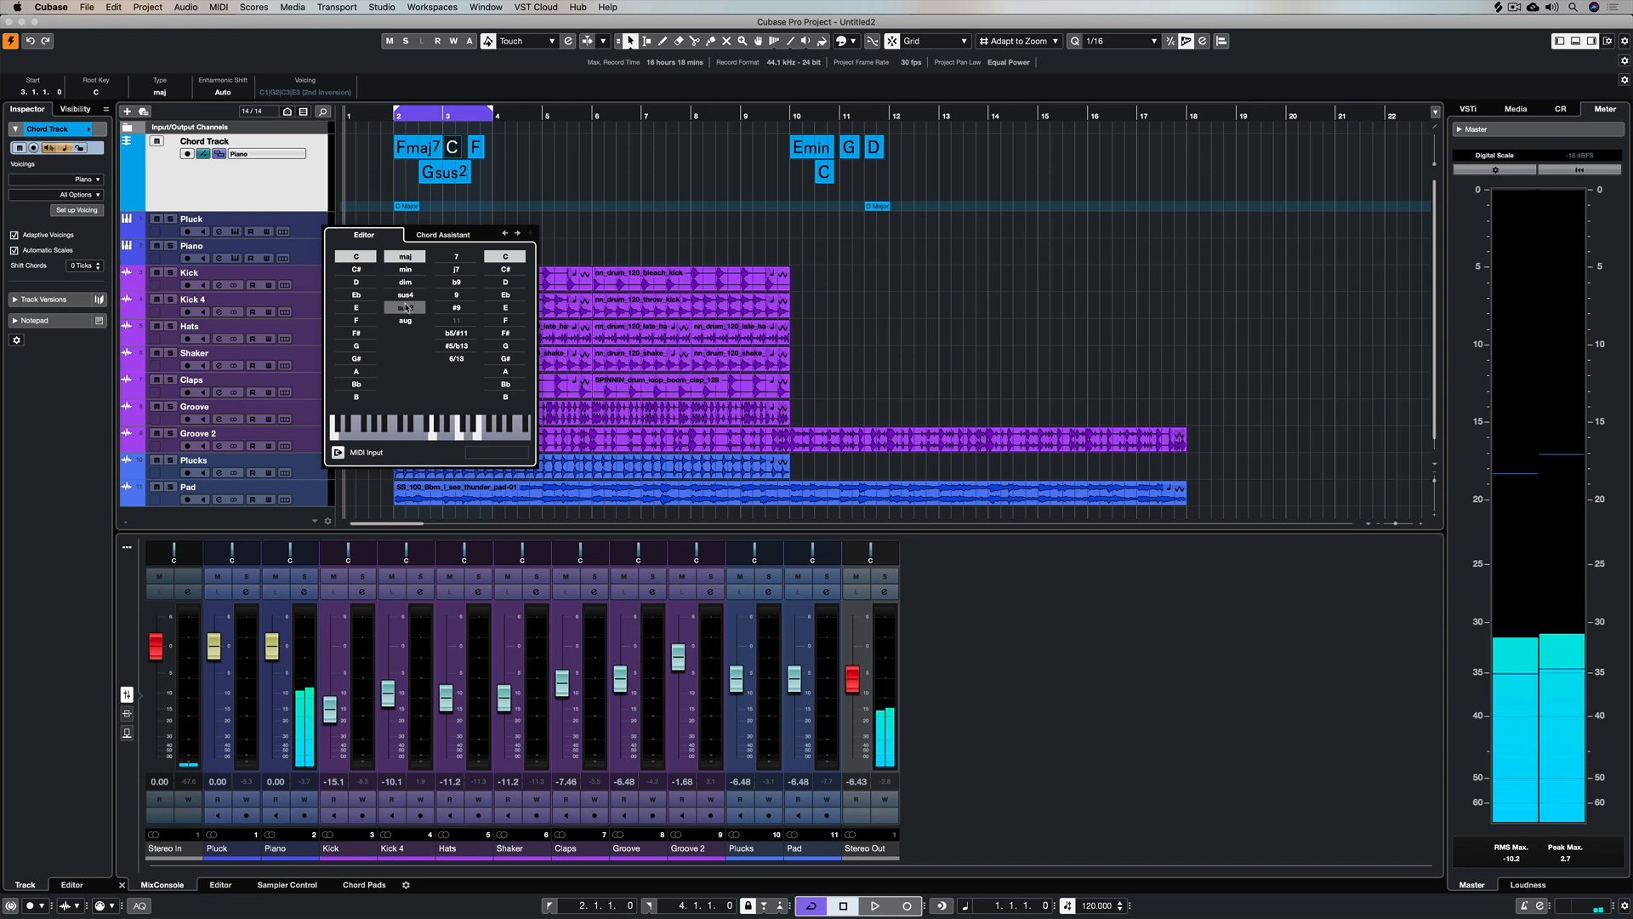
# - Change the following C chord's type to sus2, making it Csus2
pyautogui.click(404, 308)
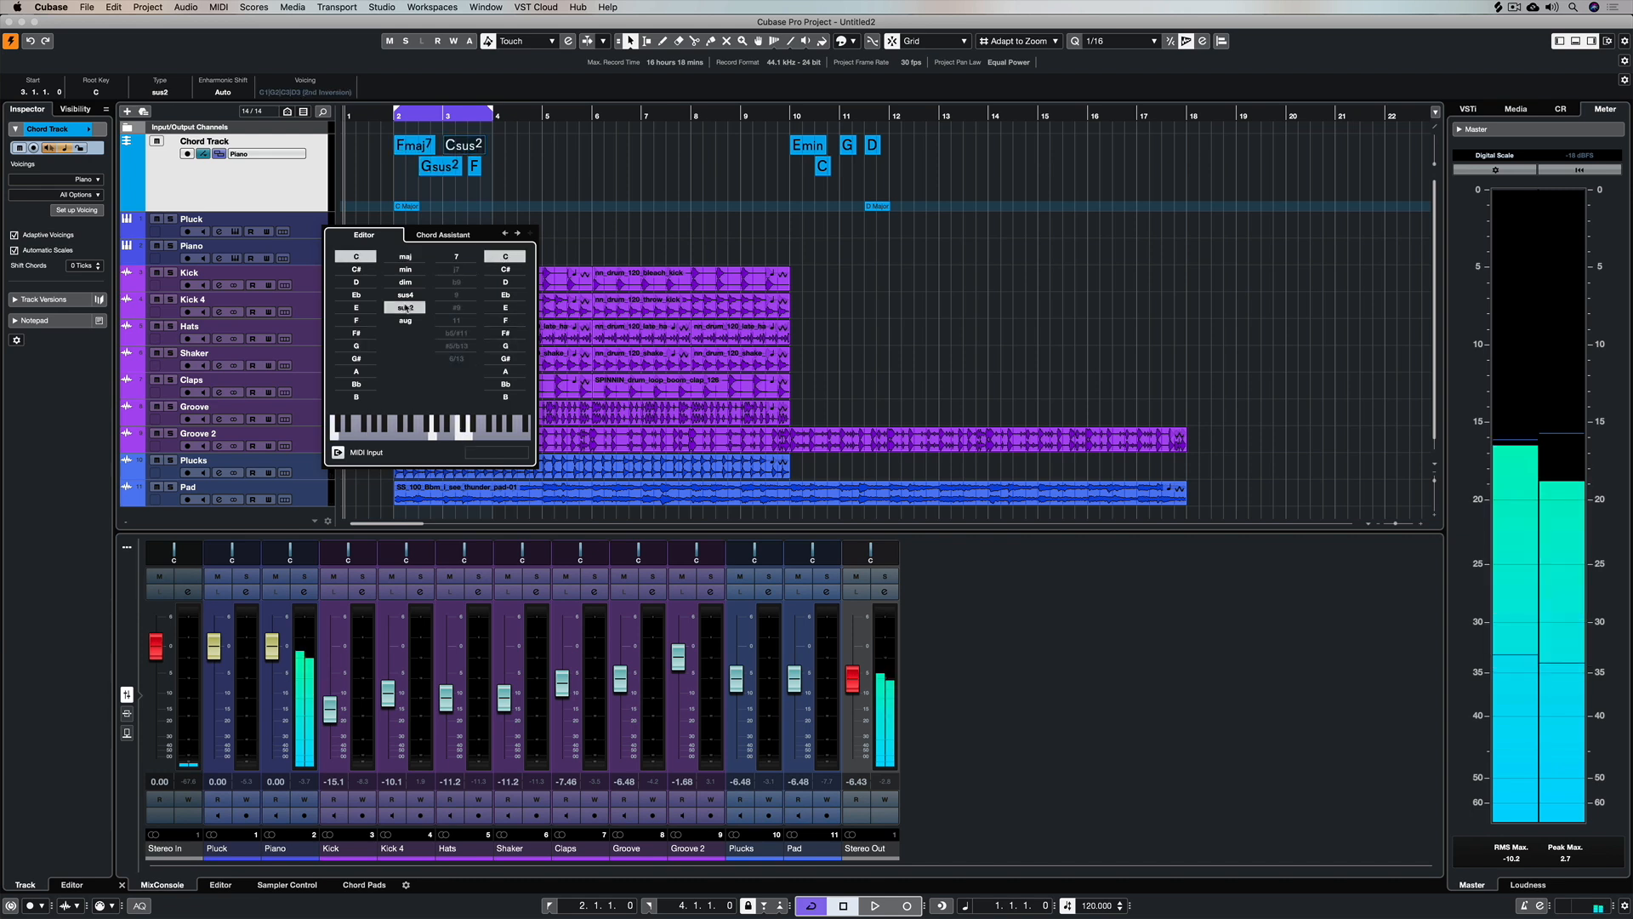
pyautogui.click(405, 294)
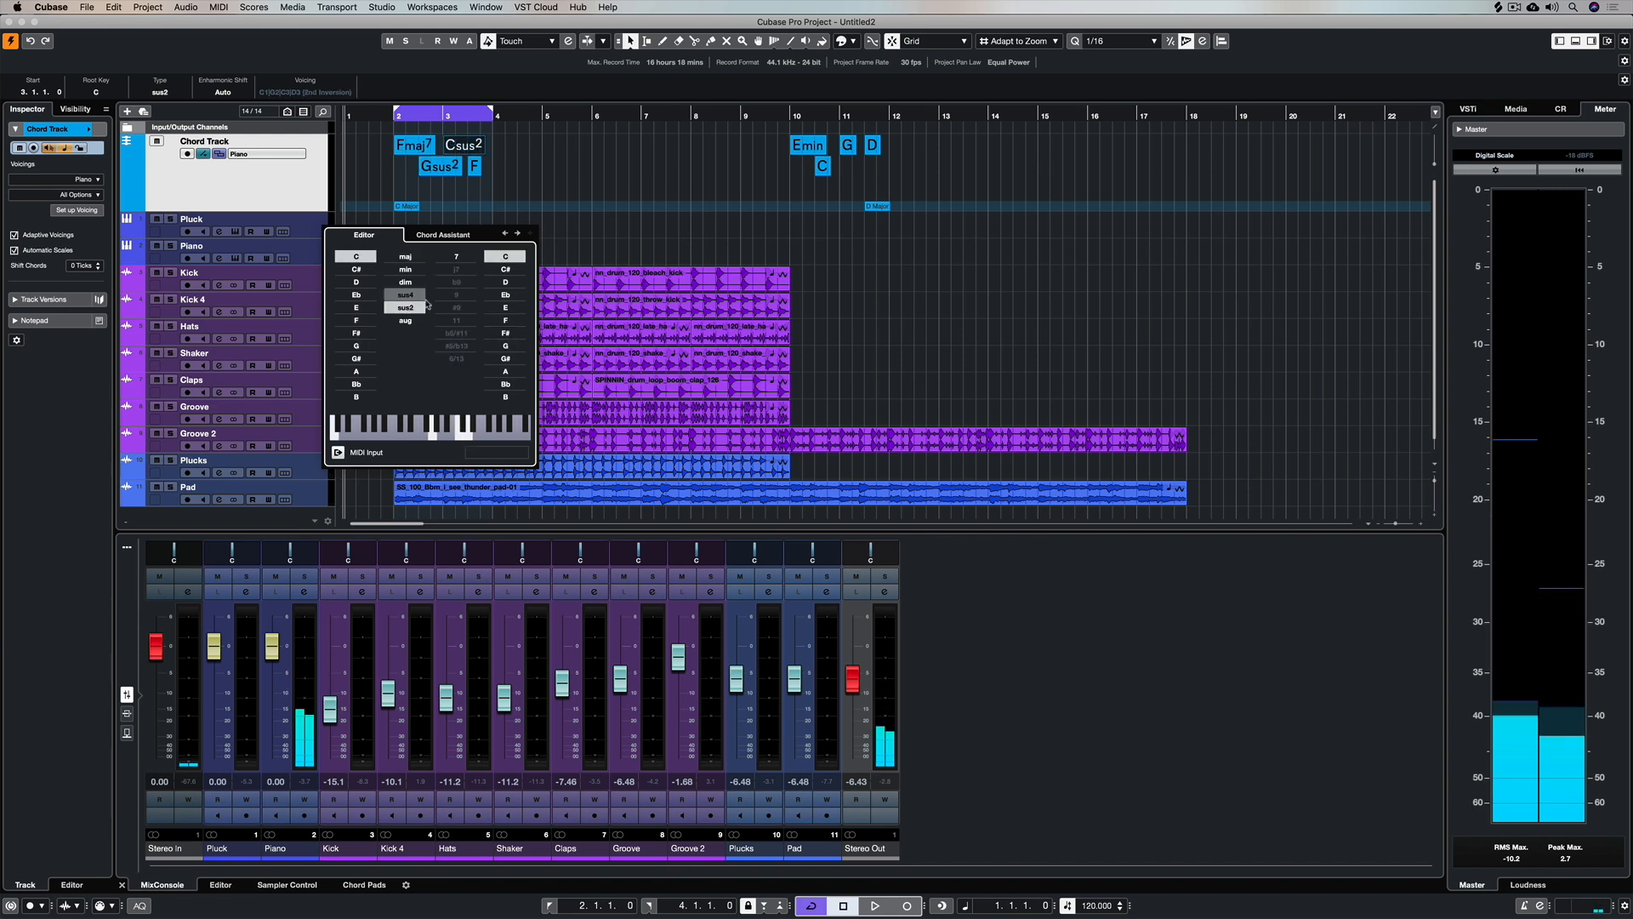
pyautogui.moveTo(505, 308)
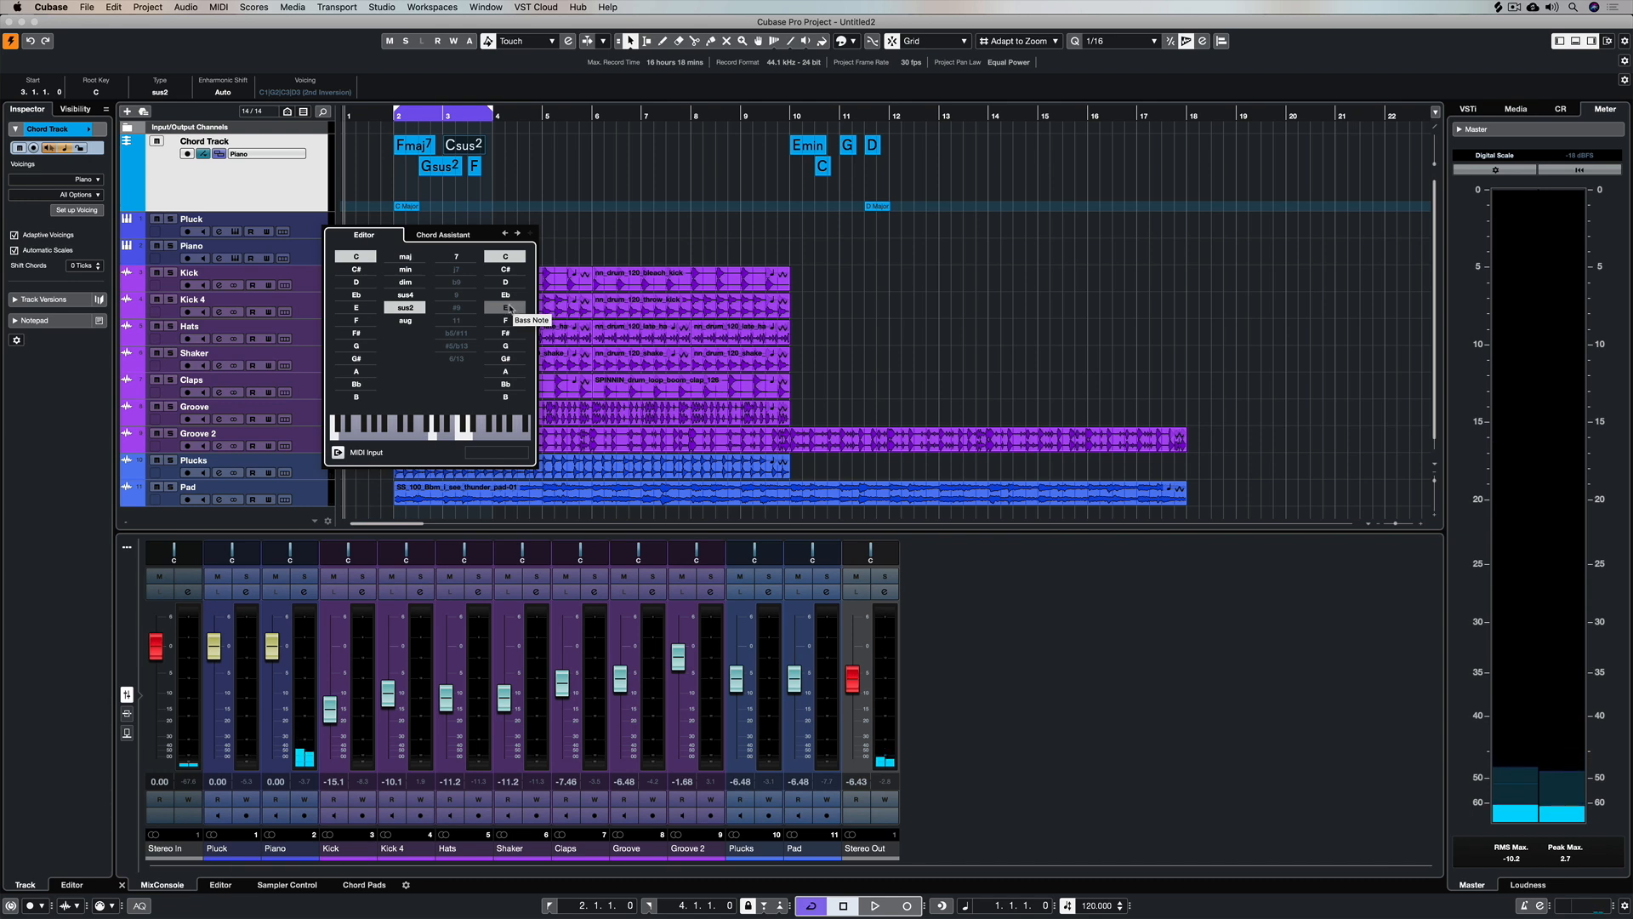
# - Set E as Csus2's bass note and make the last F chord Fmaj7, then close the editor
pyautogui.click(505, 308)
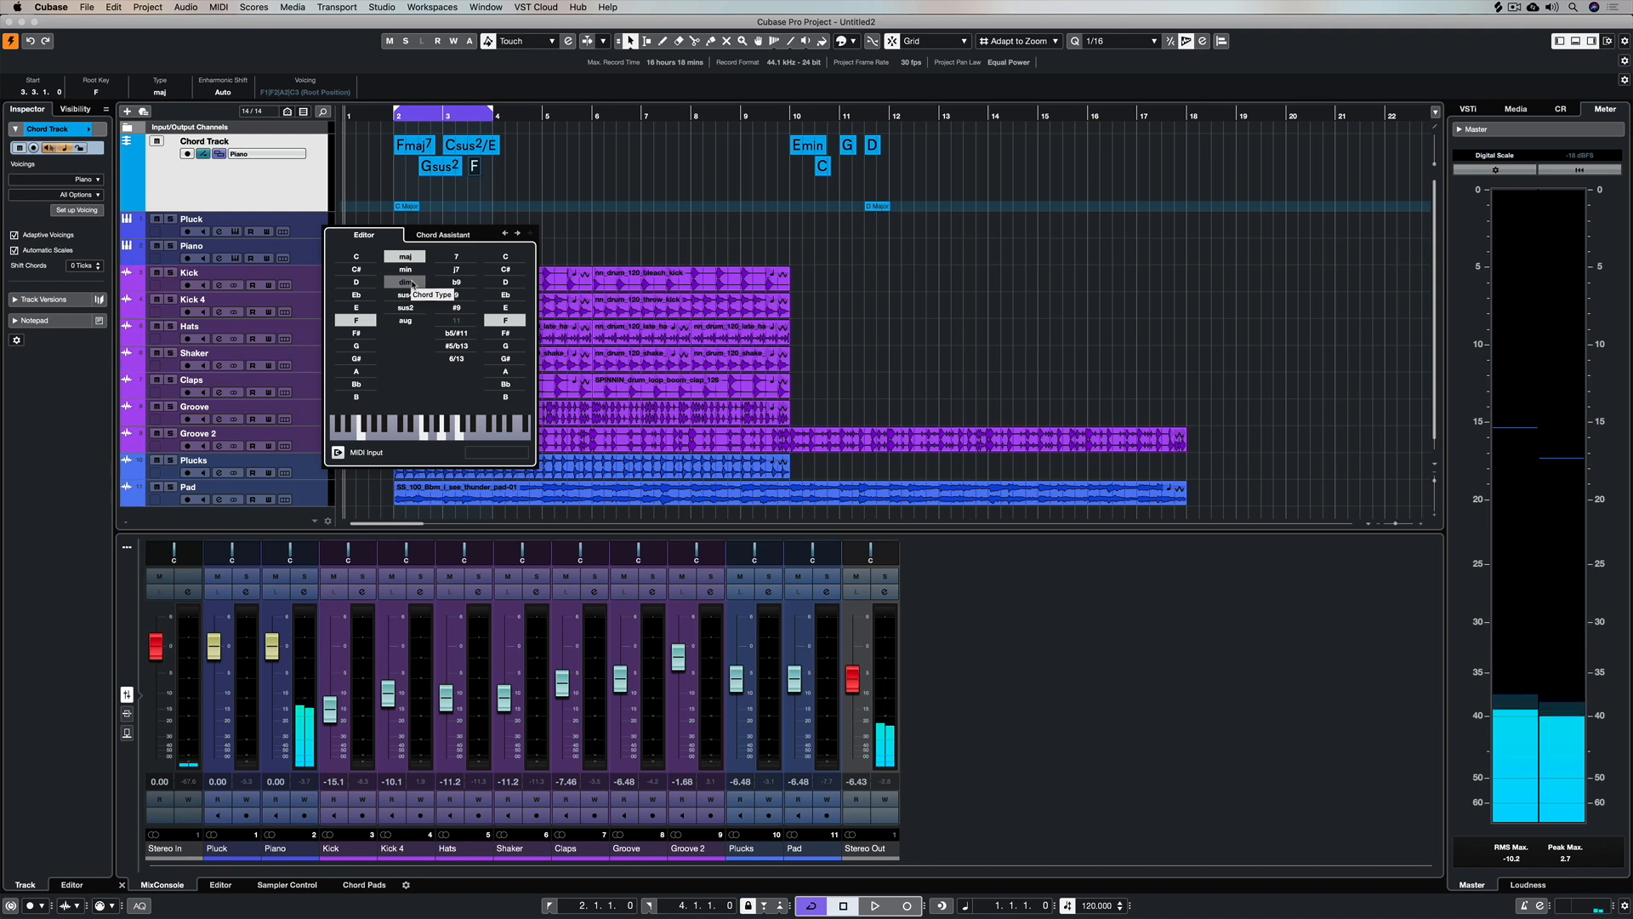
pyautogui.click(405, 307)
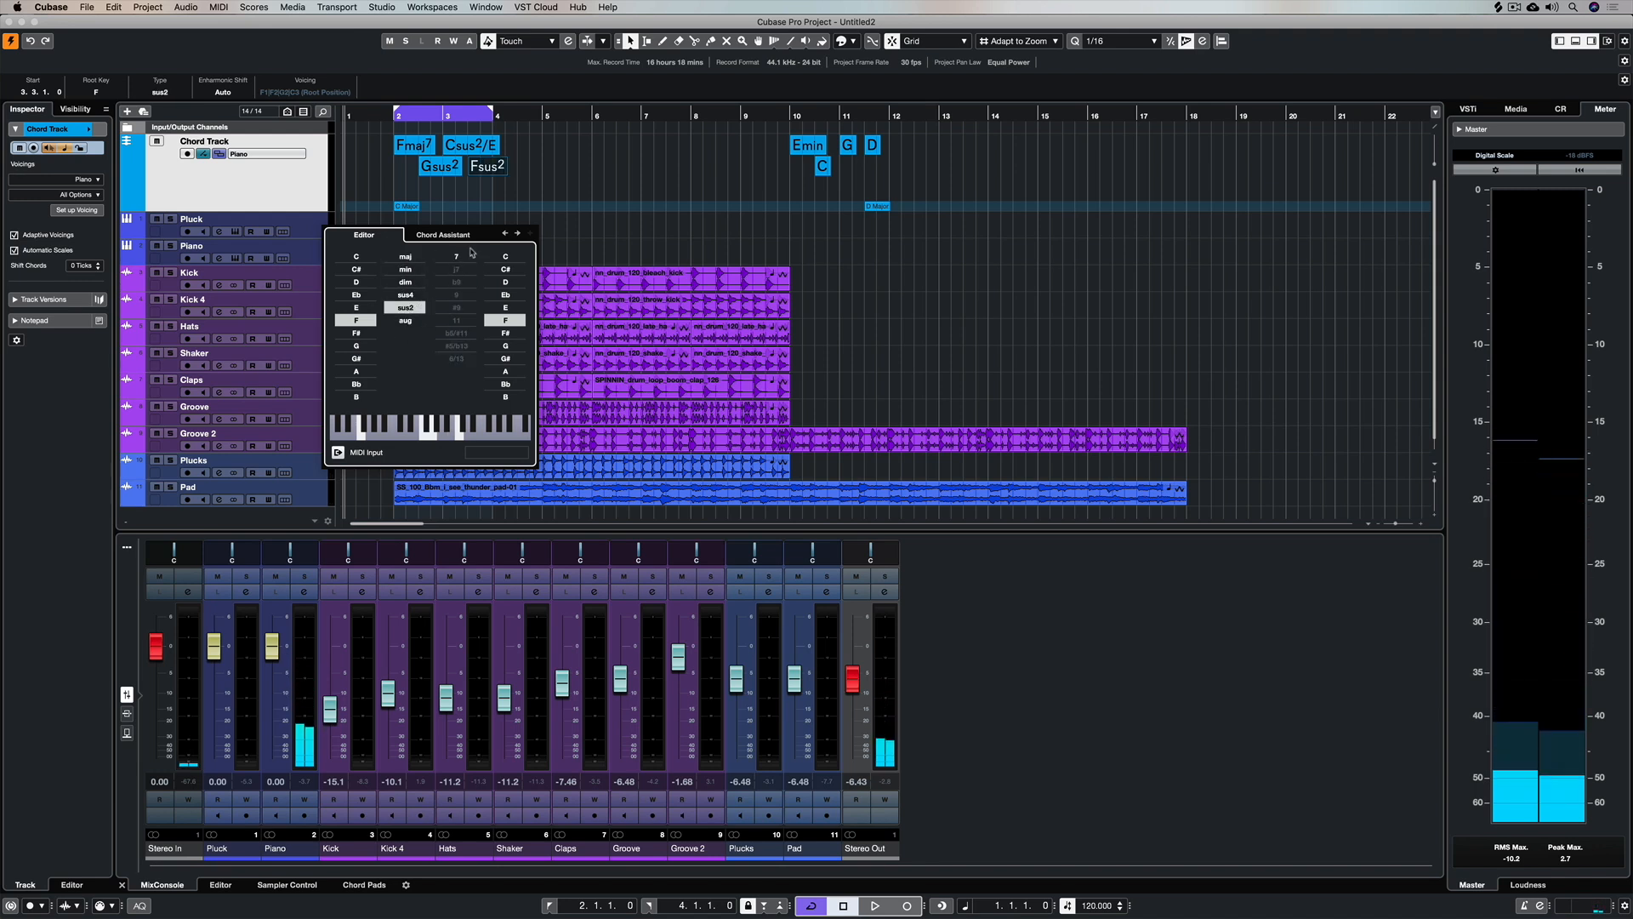
pyautogui.click(405, 257)
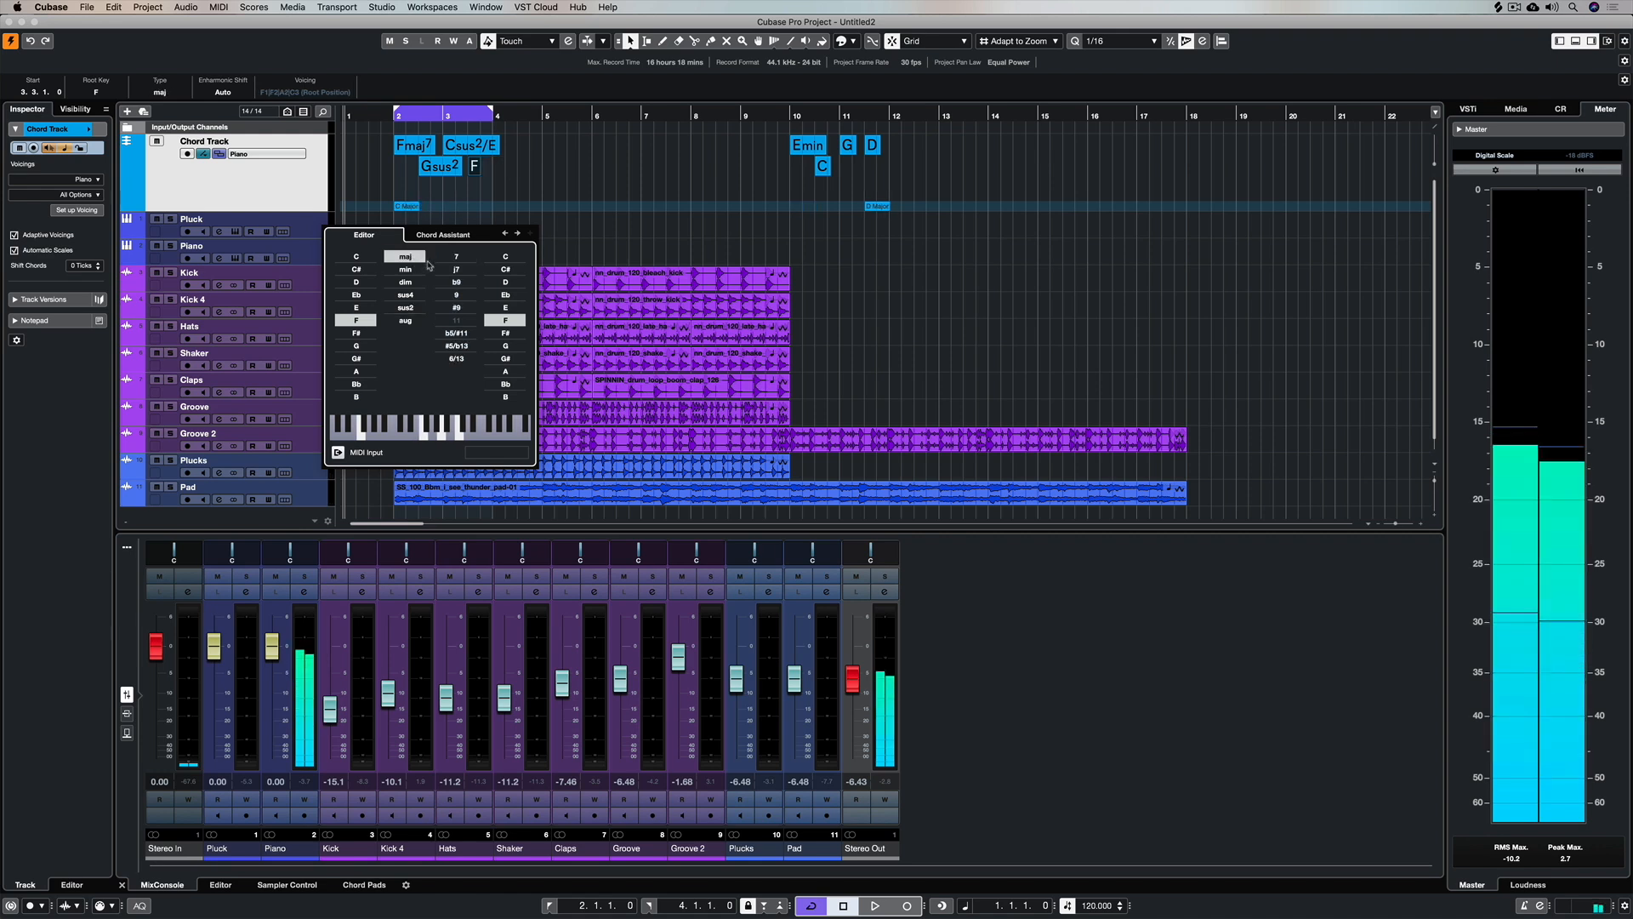
pyautogui.click(456, 268)
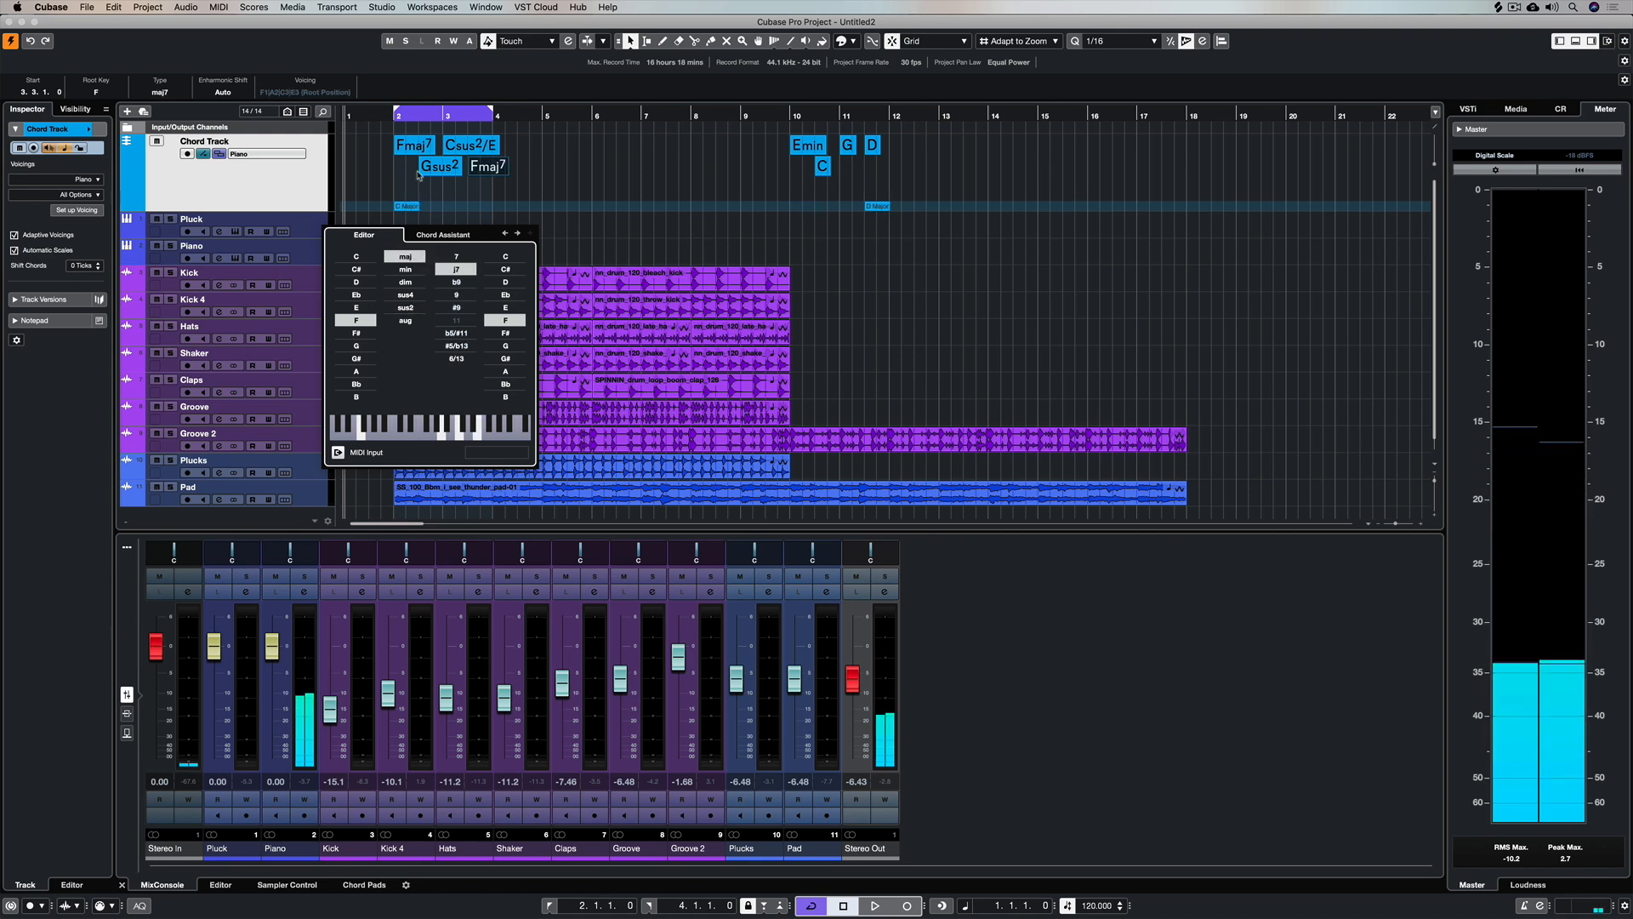
pyautogui.click(874, 904)
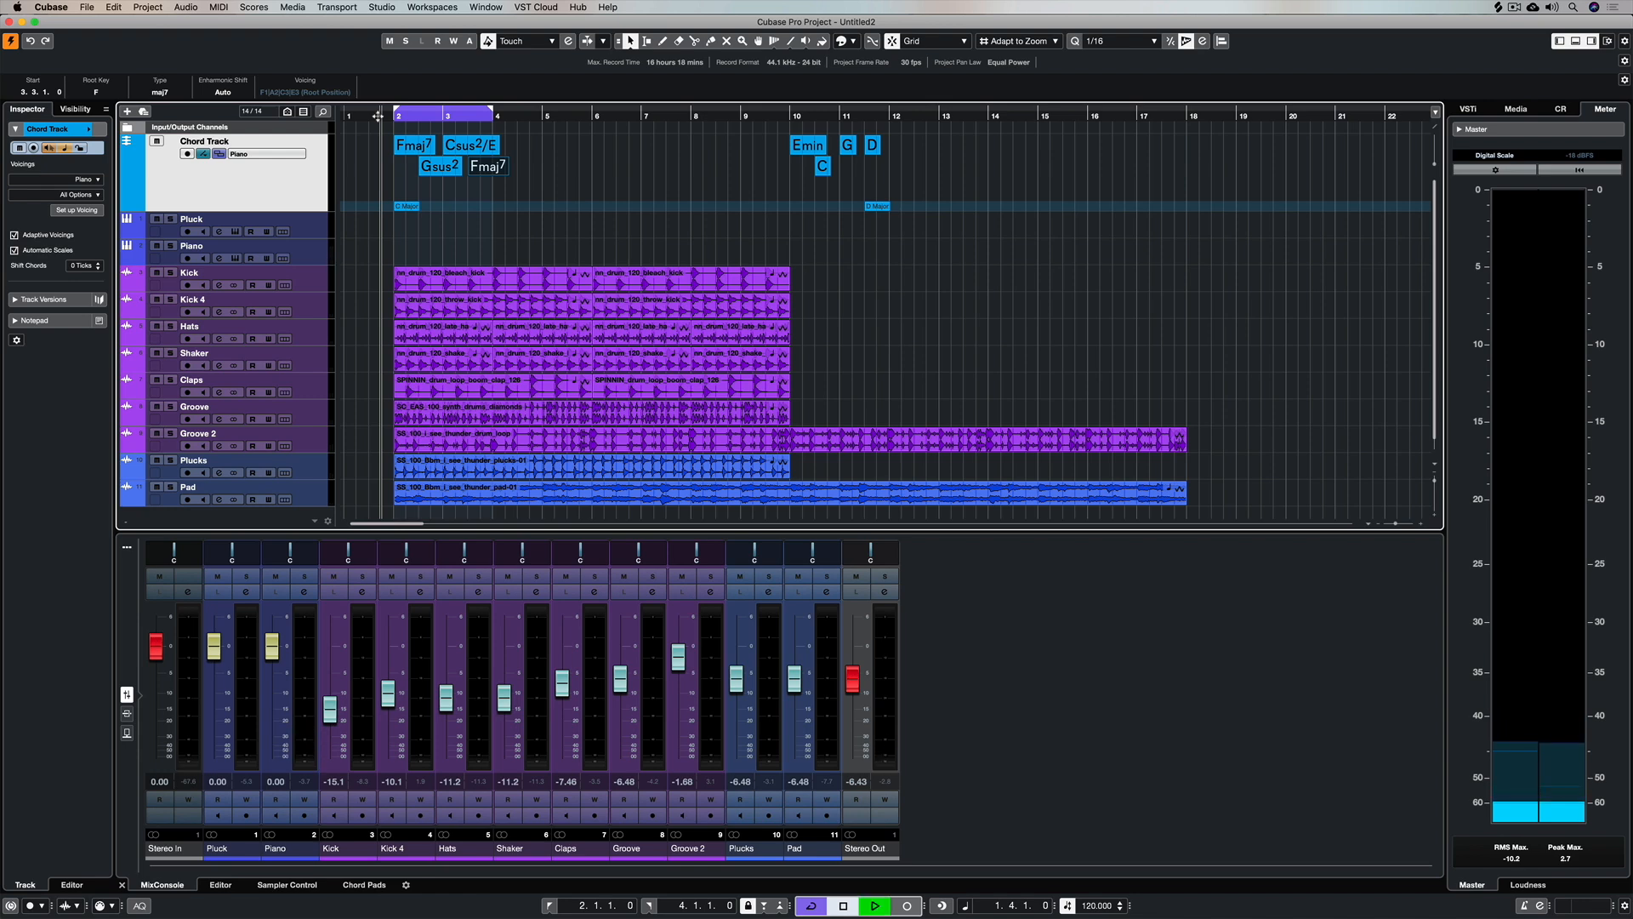
# - Mute Plucks and Pad, then set the Csus2/E chord to plain C/E without the seventh
pyautogui.click(875, 905)
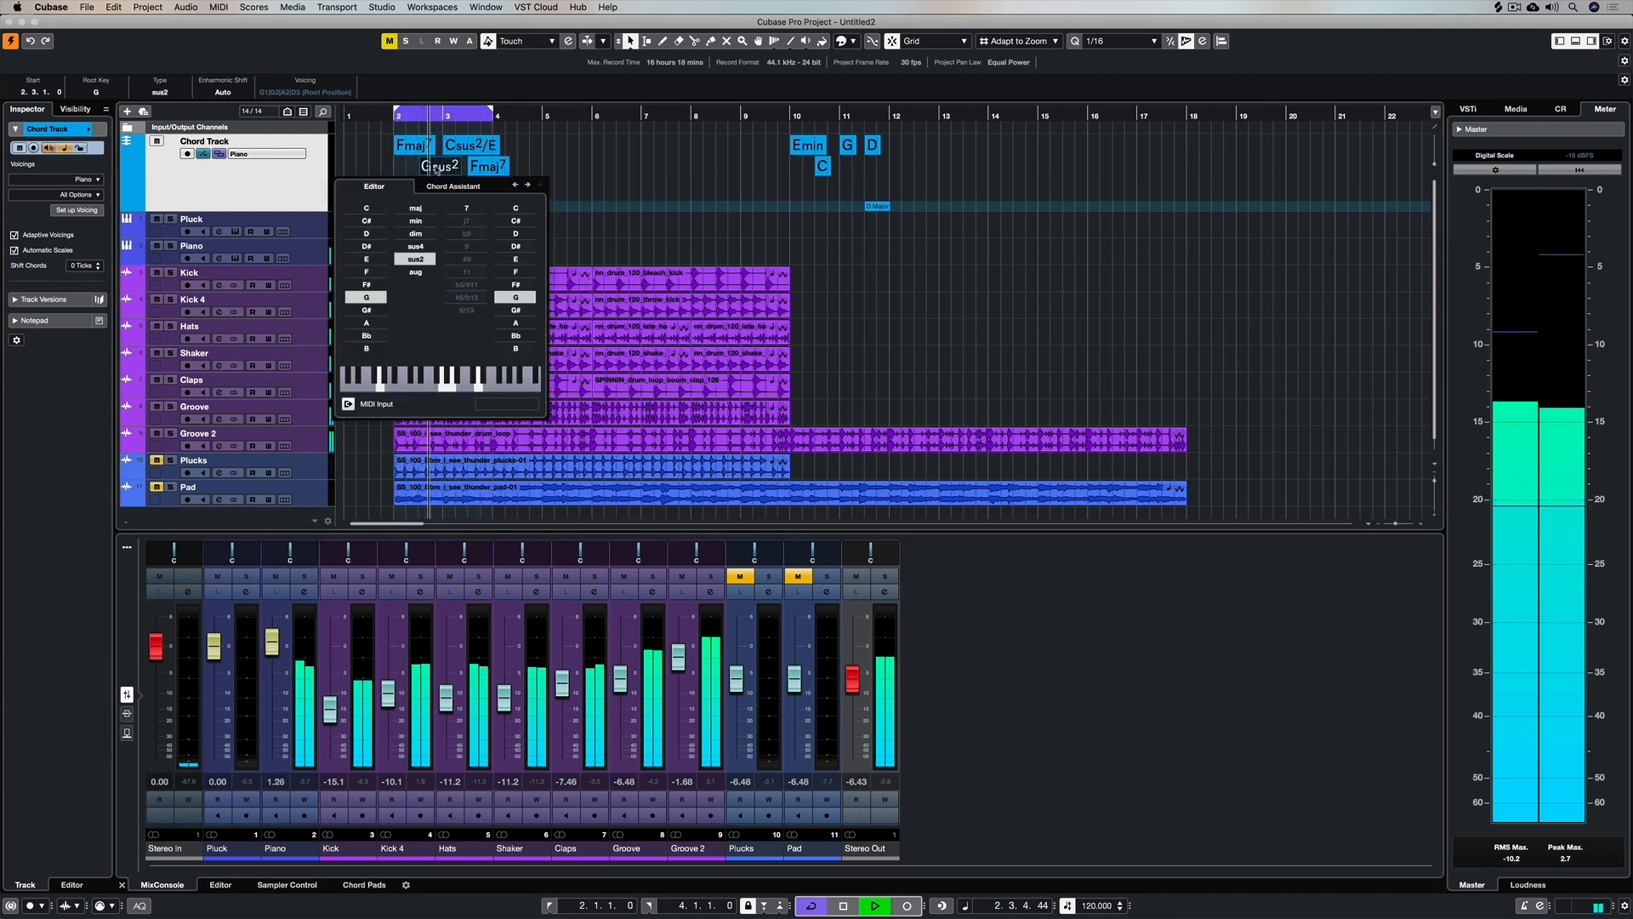
pyautogui.click(415, 207)
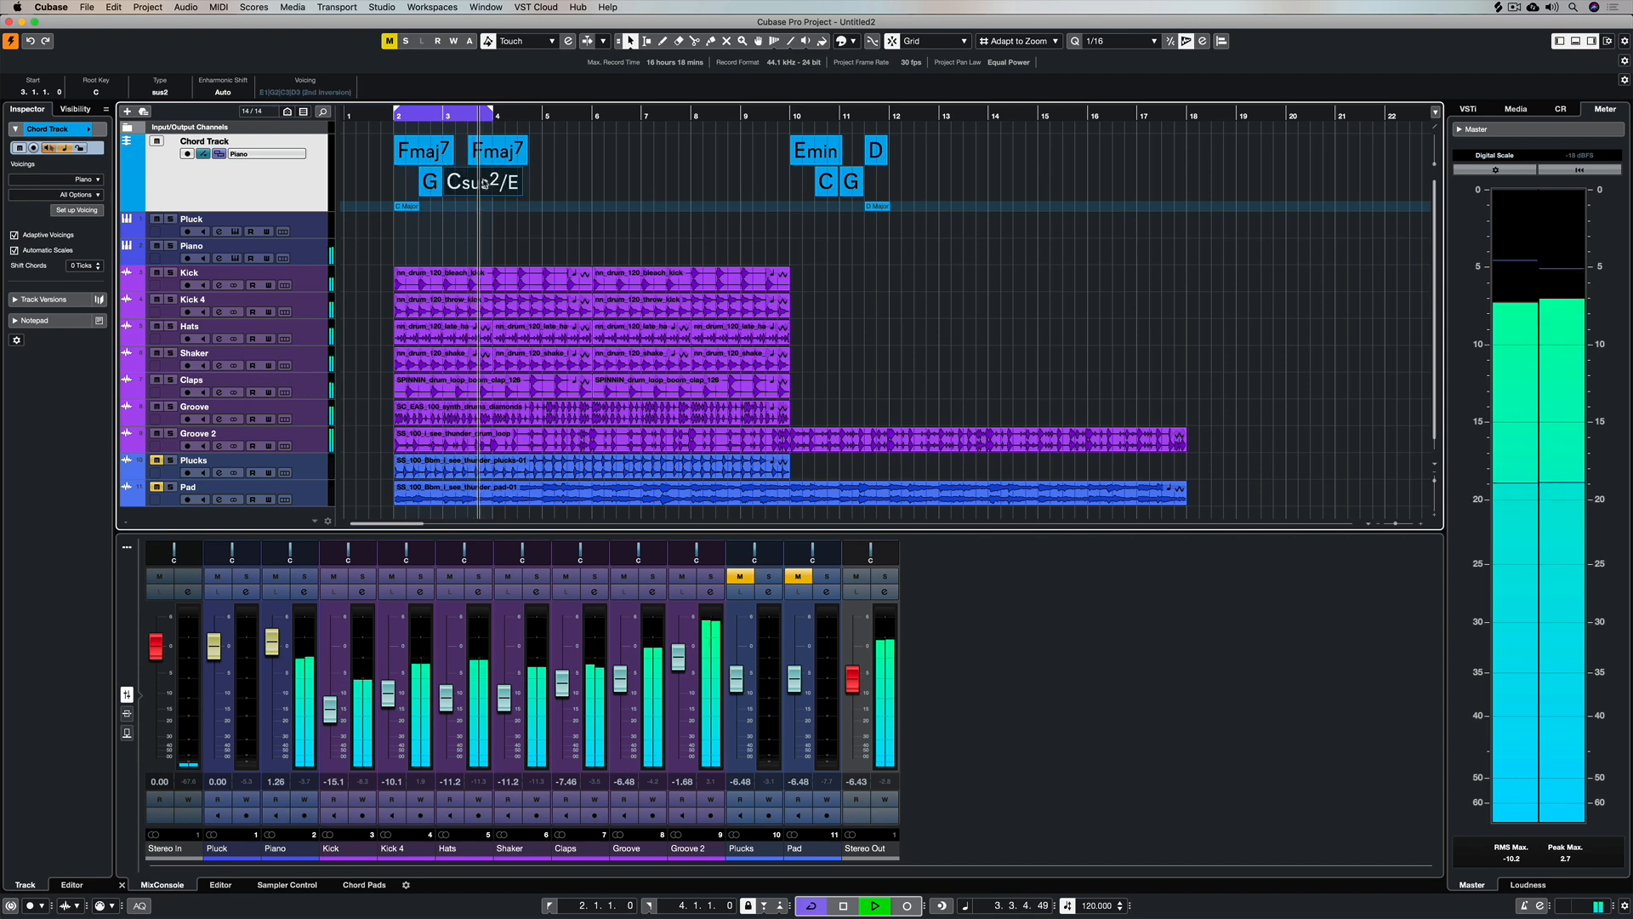
pyautogui.doubleClick(458, 182)
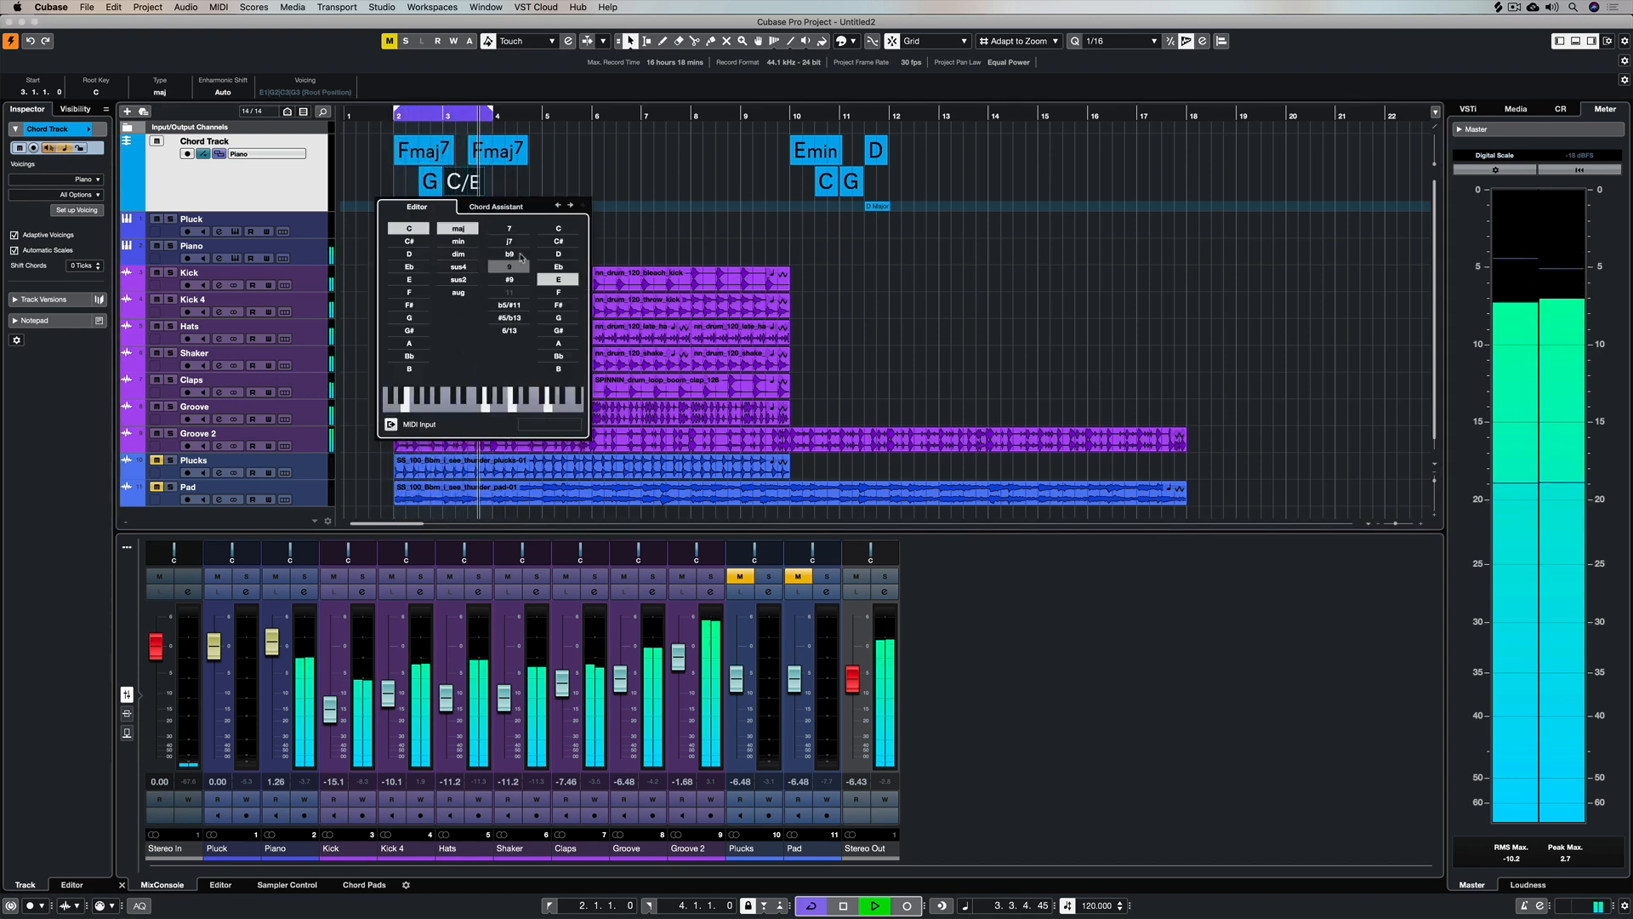
pyautogui.click(509, 240)
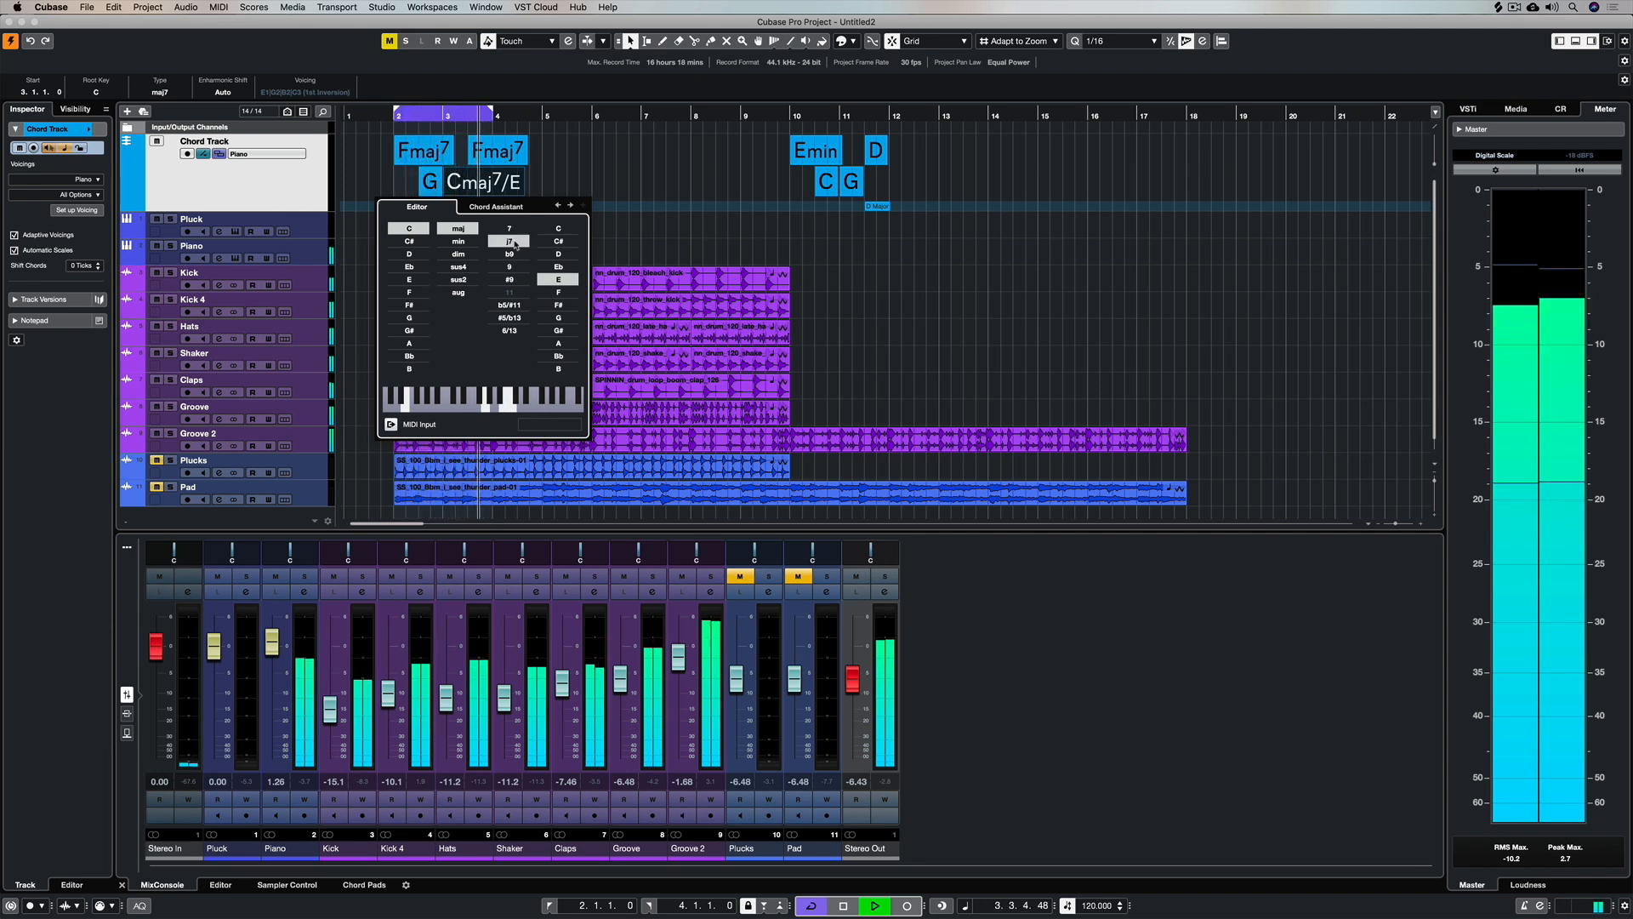
pyautogui.click(509, 267)
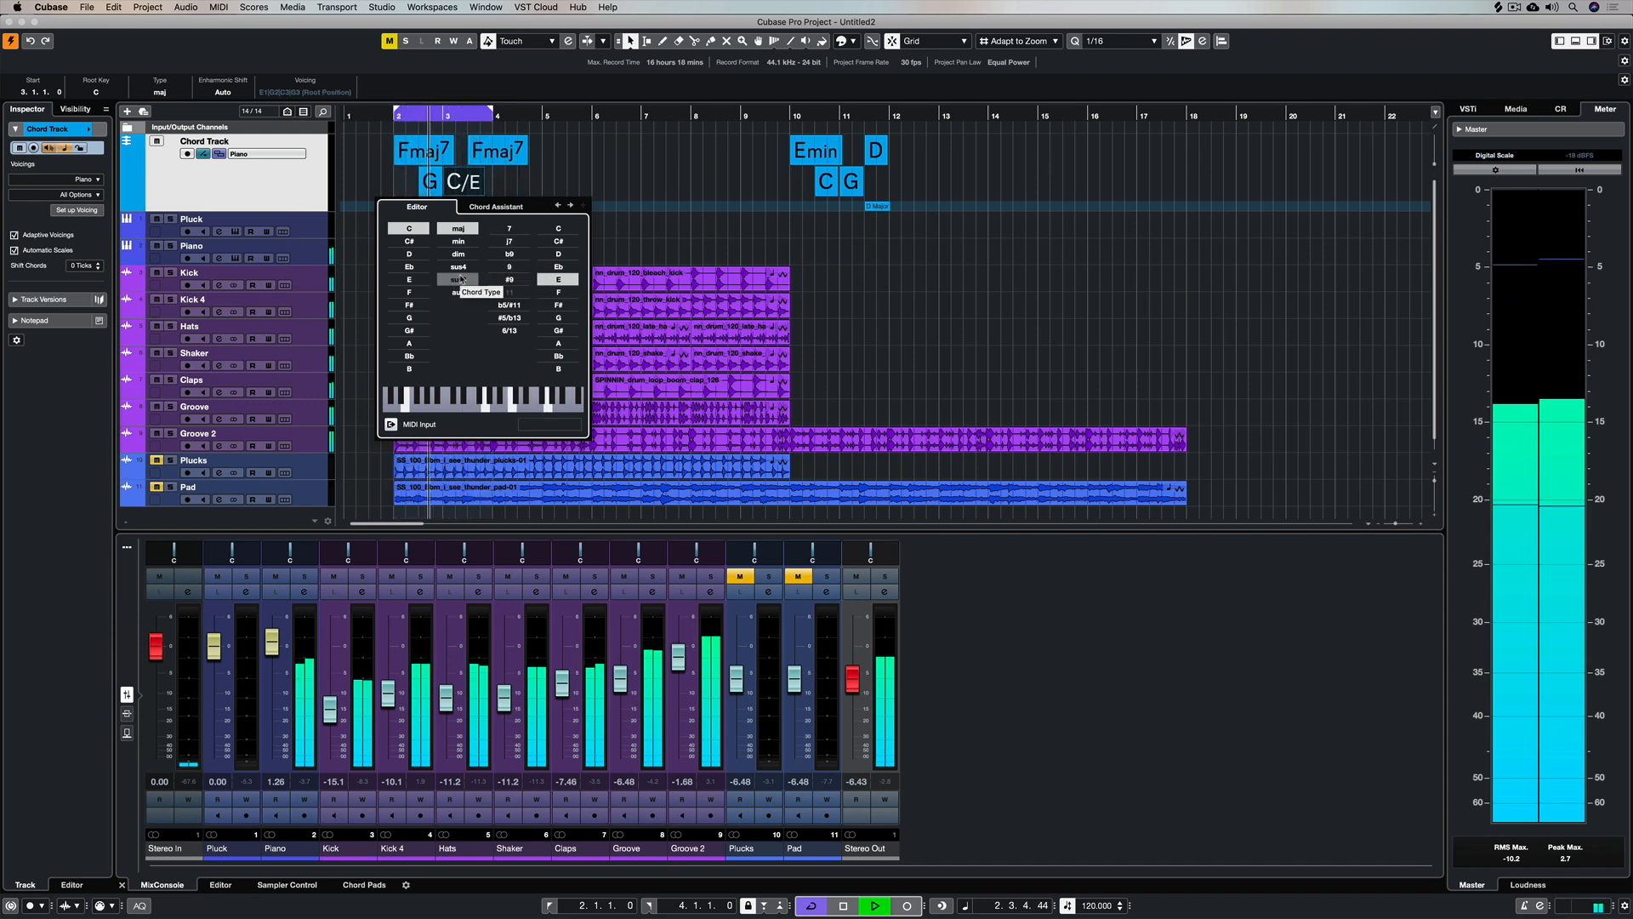
# - Restore the C/E chord to Csus2/E and move to the later Emin7, G/B, Csus2, D/F# chords
pyautogui.click(458, 279)
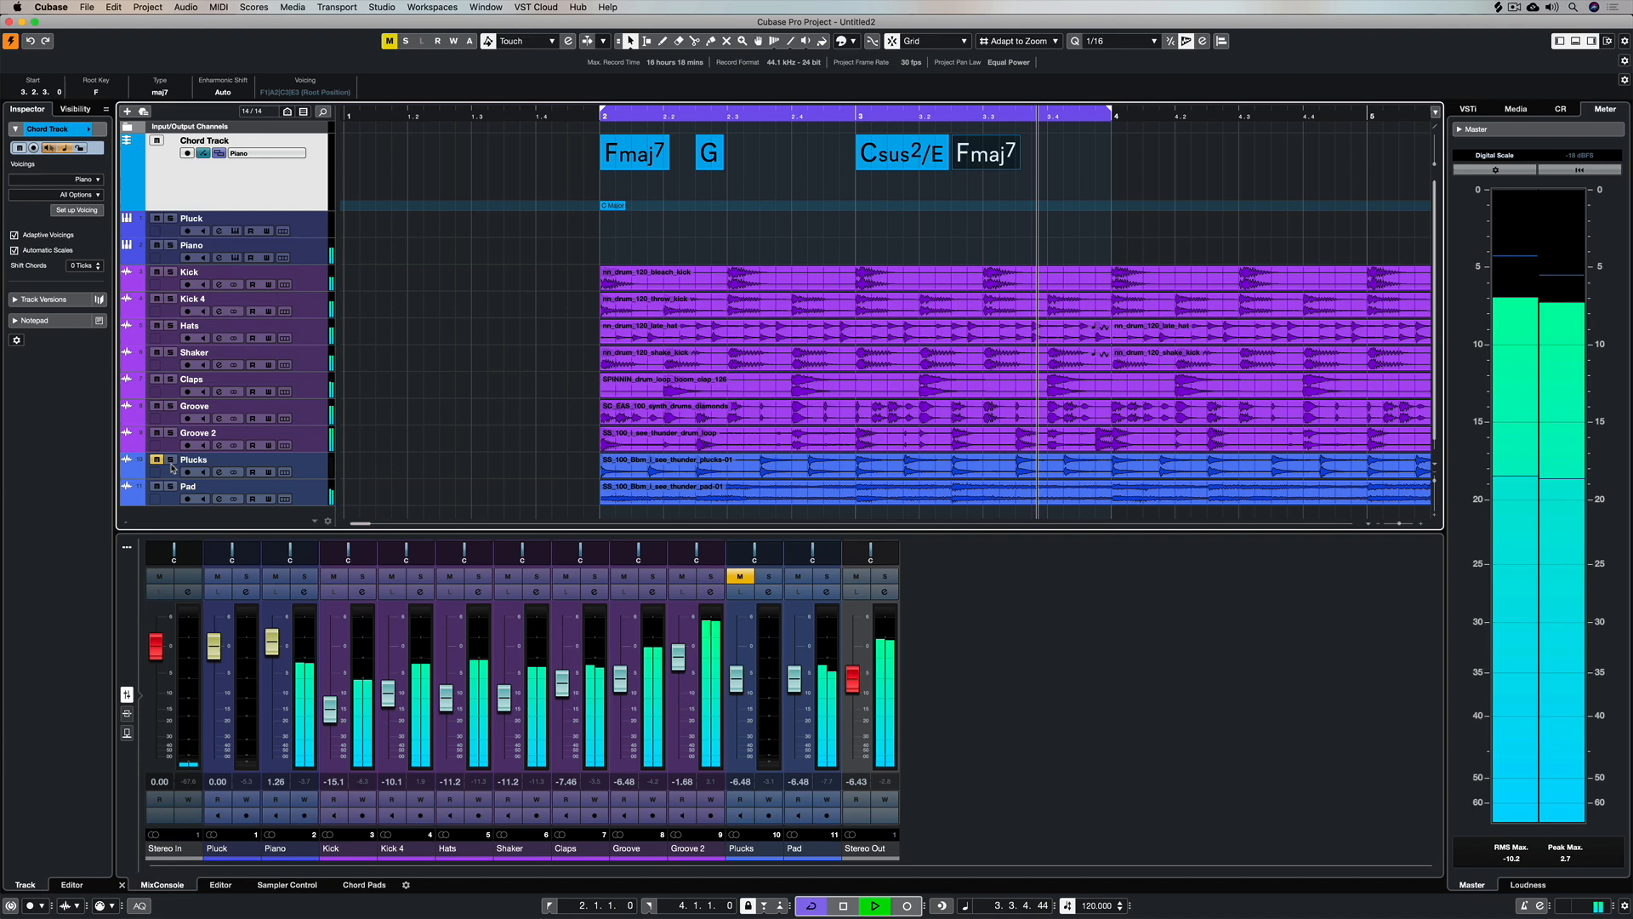
pyautogui.click(740, 577)
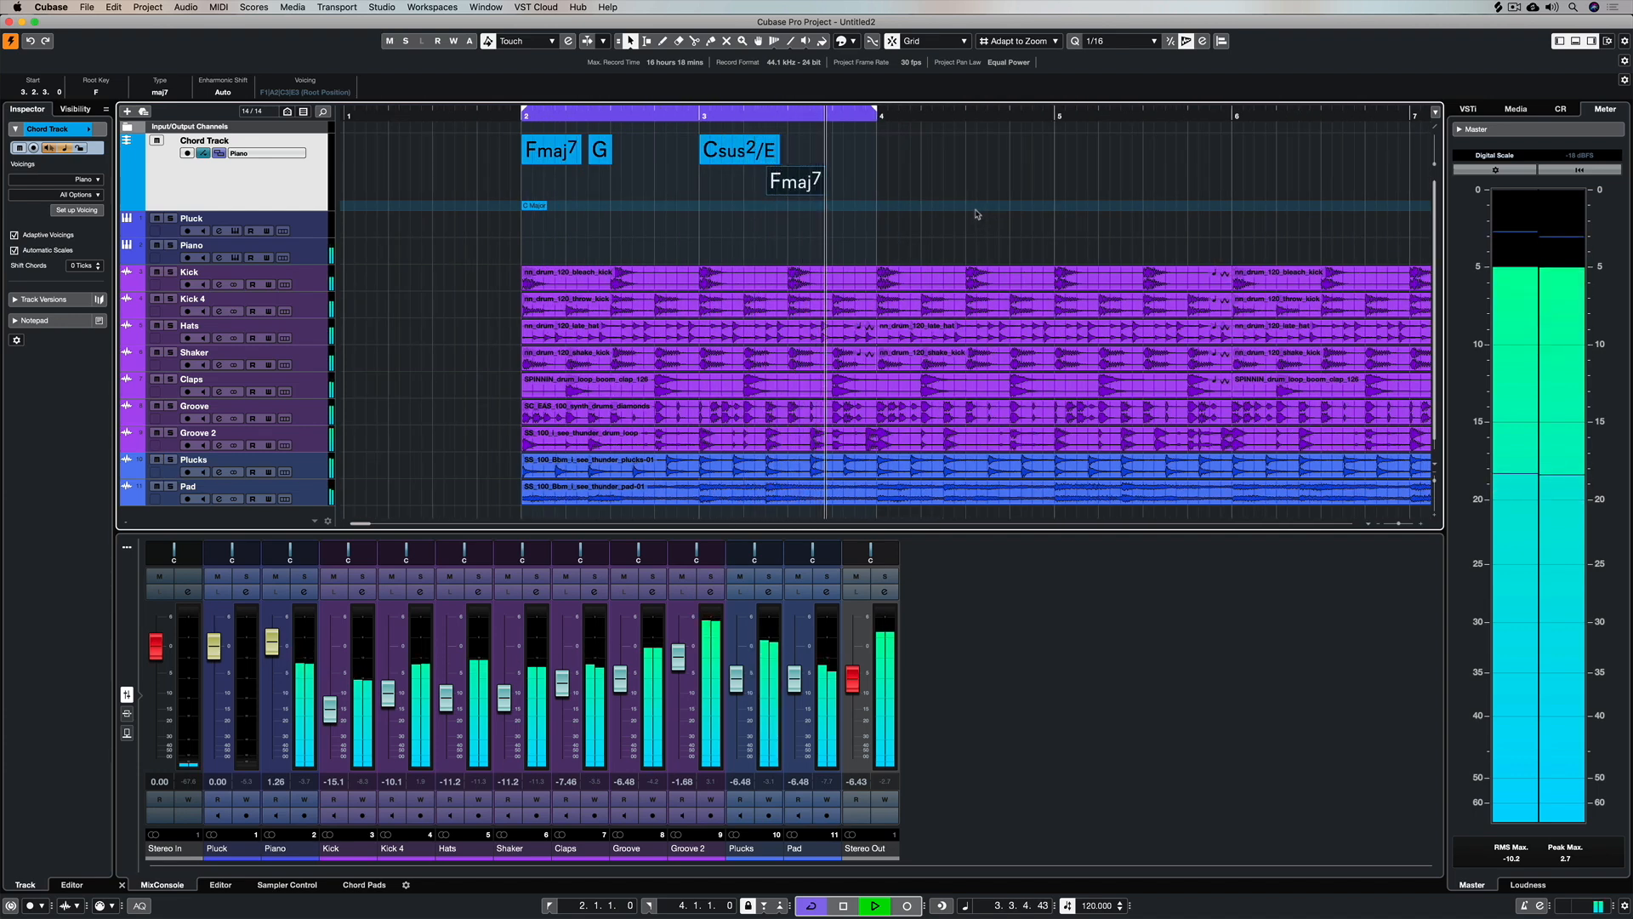
pyautogui.hscroll(3)
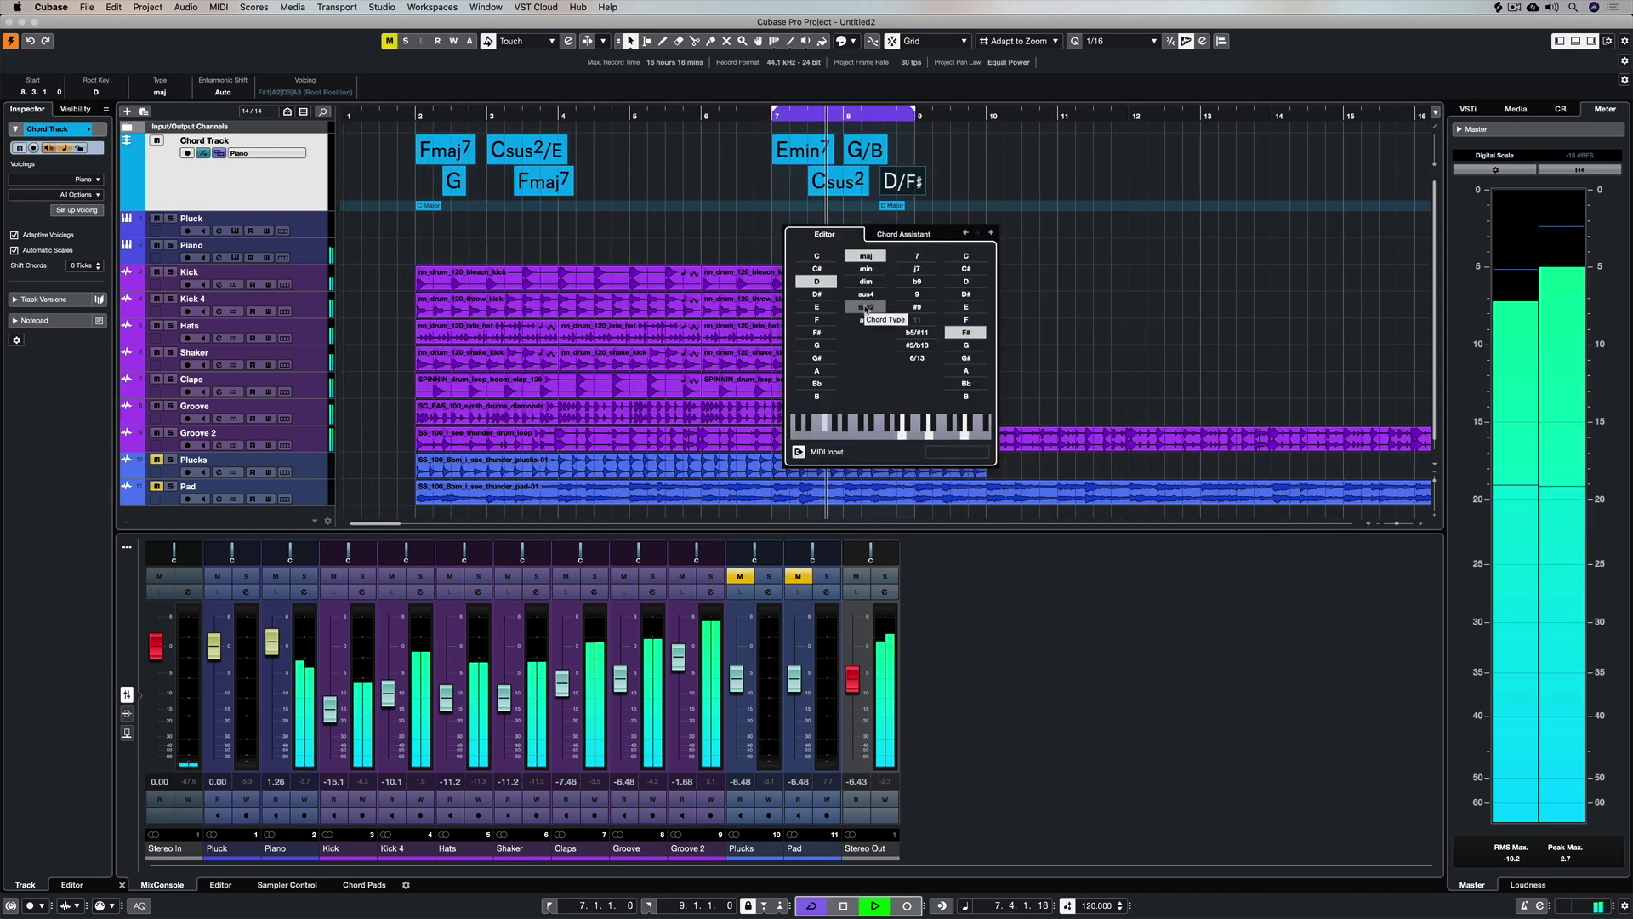
# - Make the D/F# chord Dsus2/F# and add a 9 tension to Emin7, giving Emin7/9
pyautogui.click(866, 306)
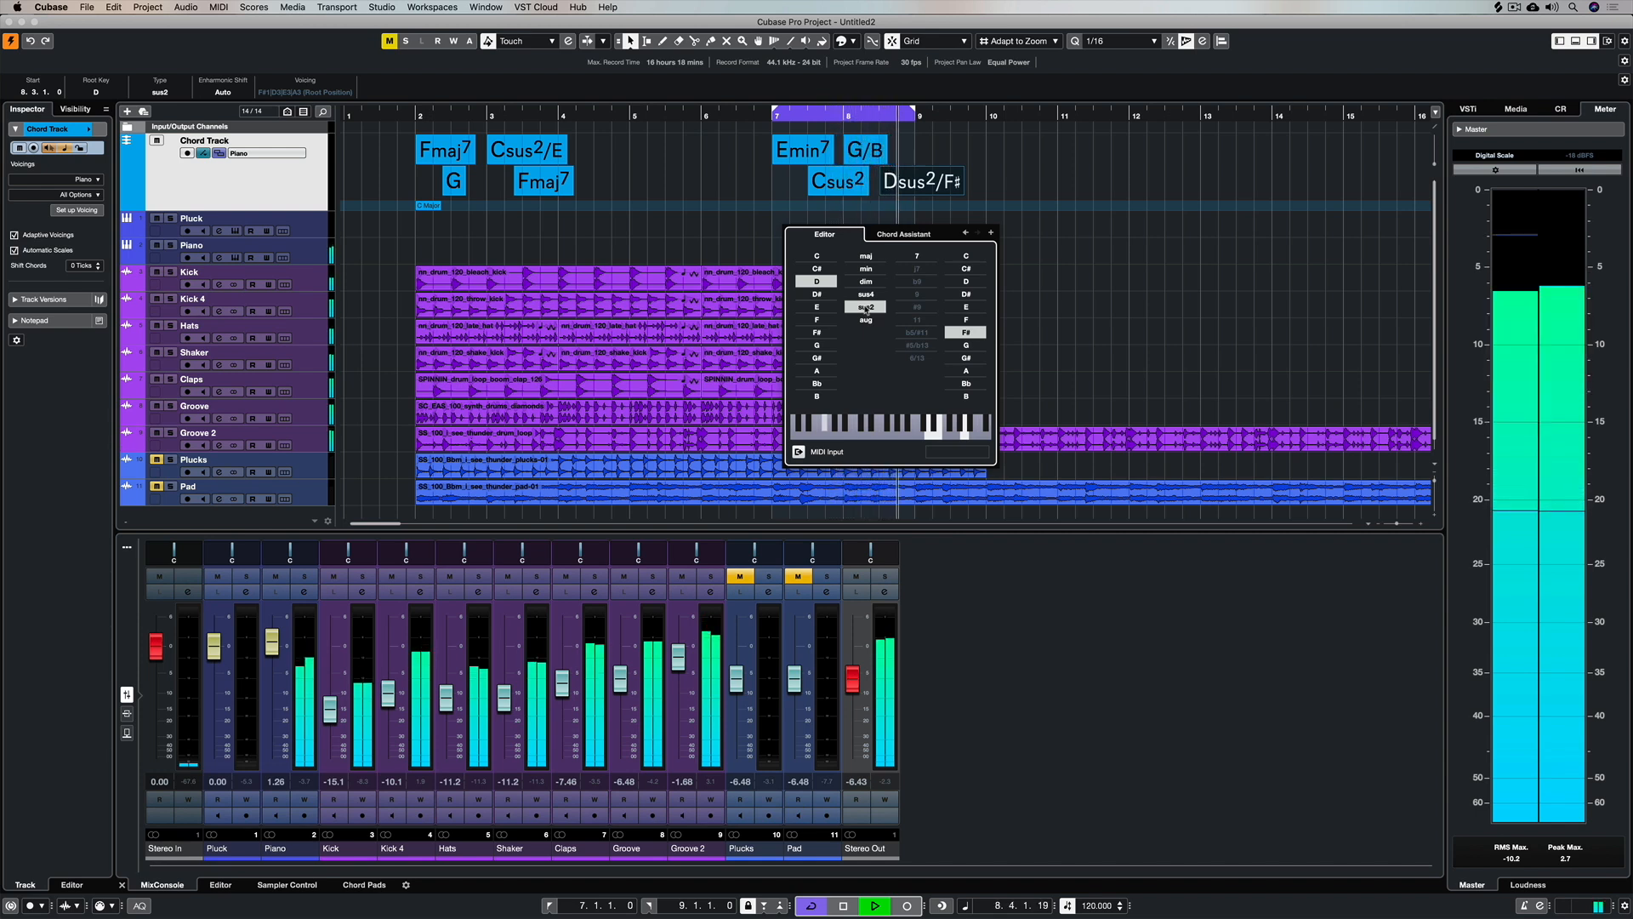
pyautogui.click(866, 306)
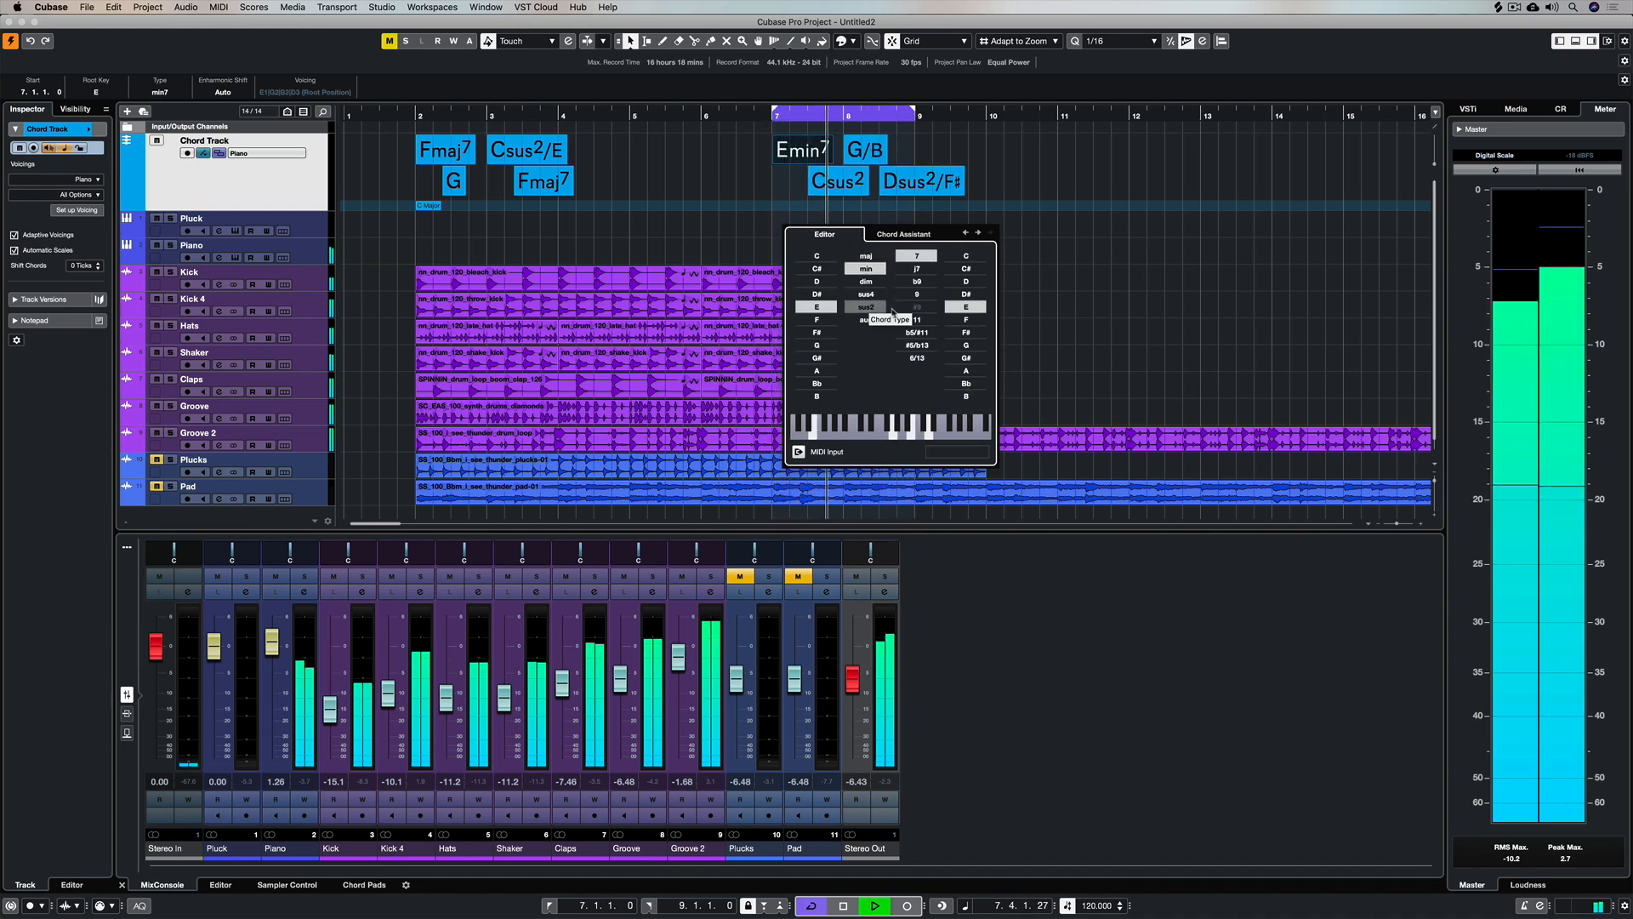
pyautogui.click(917, 294)
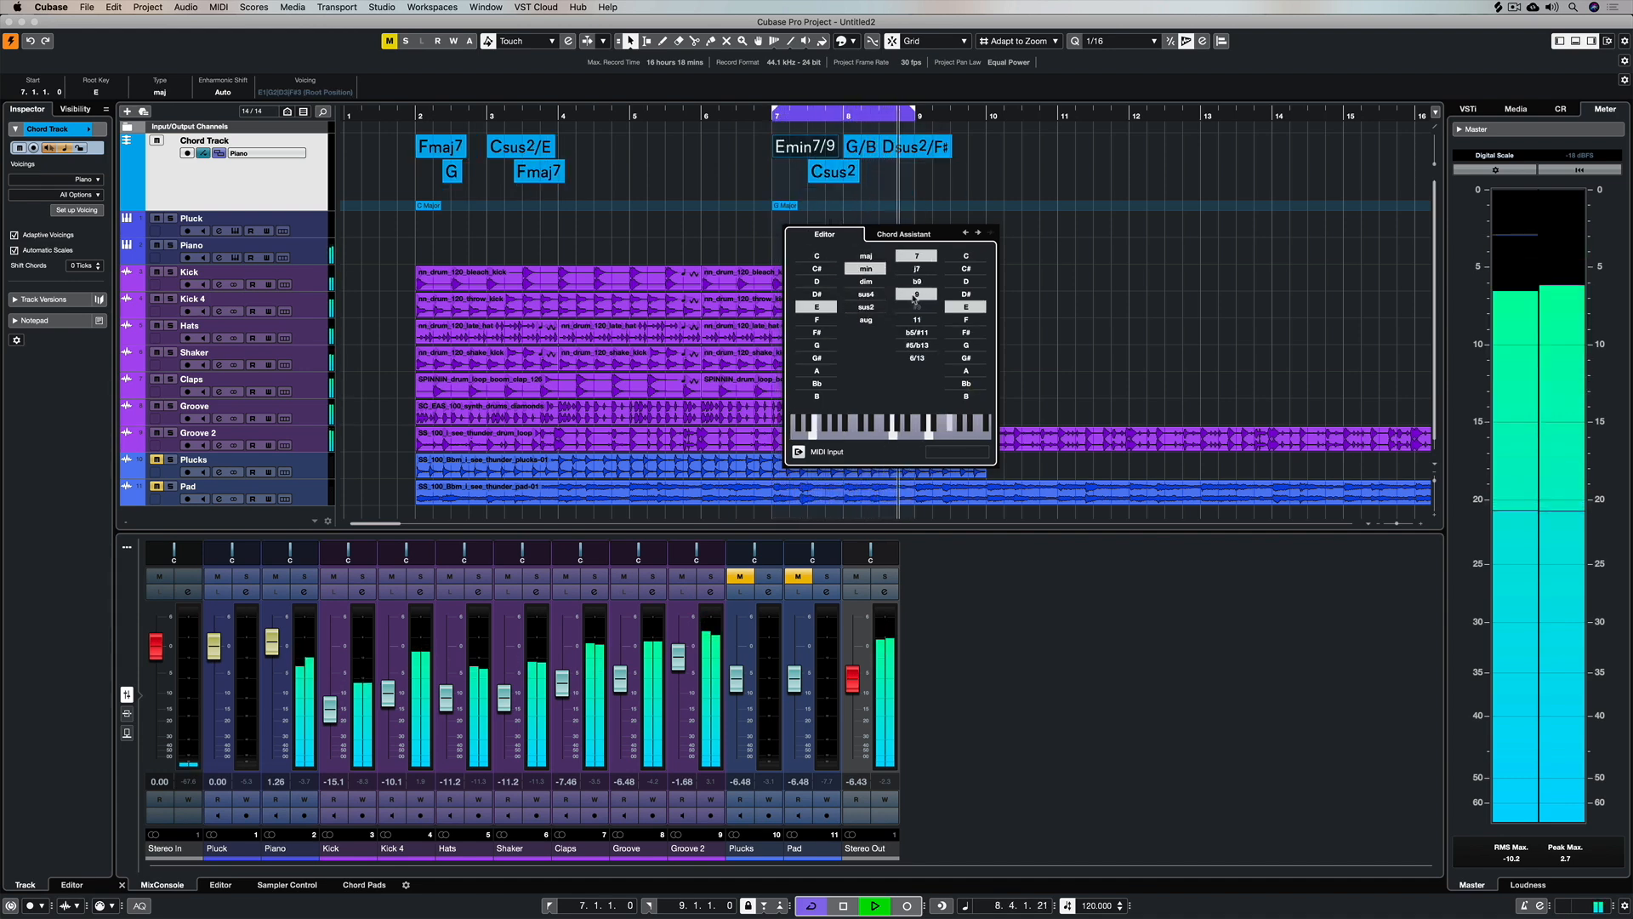